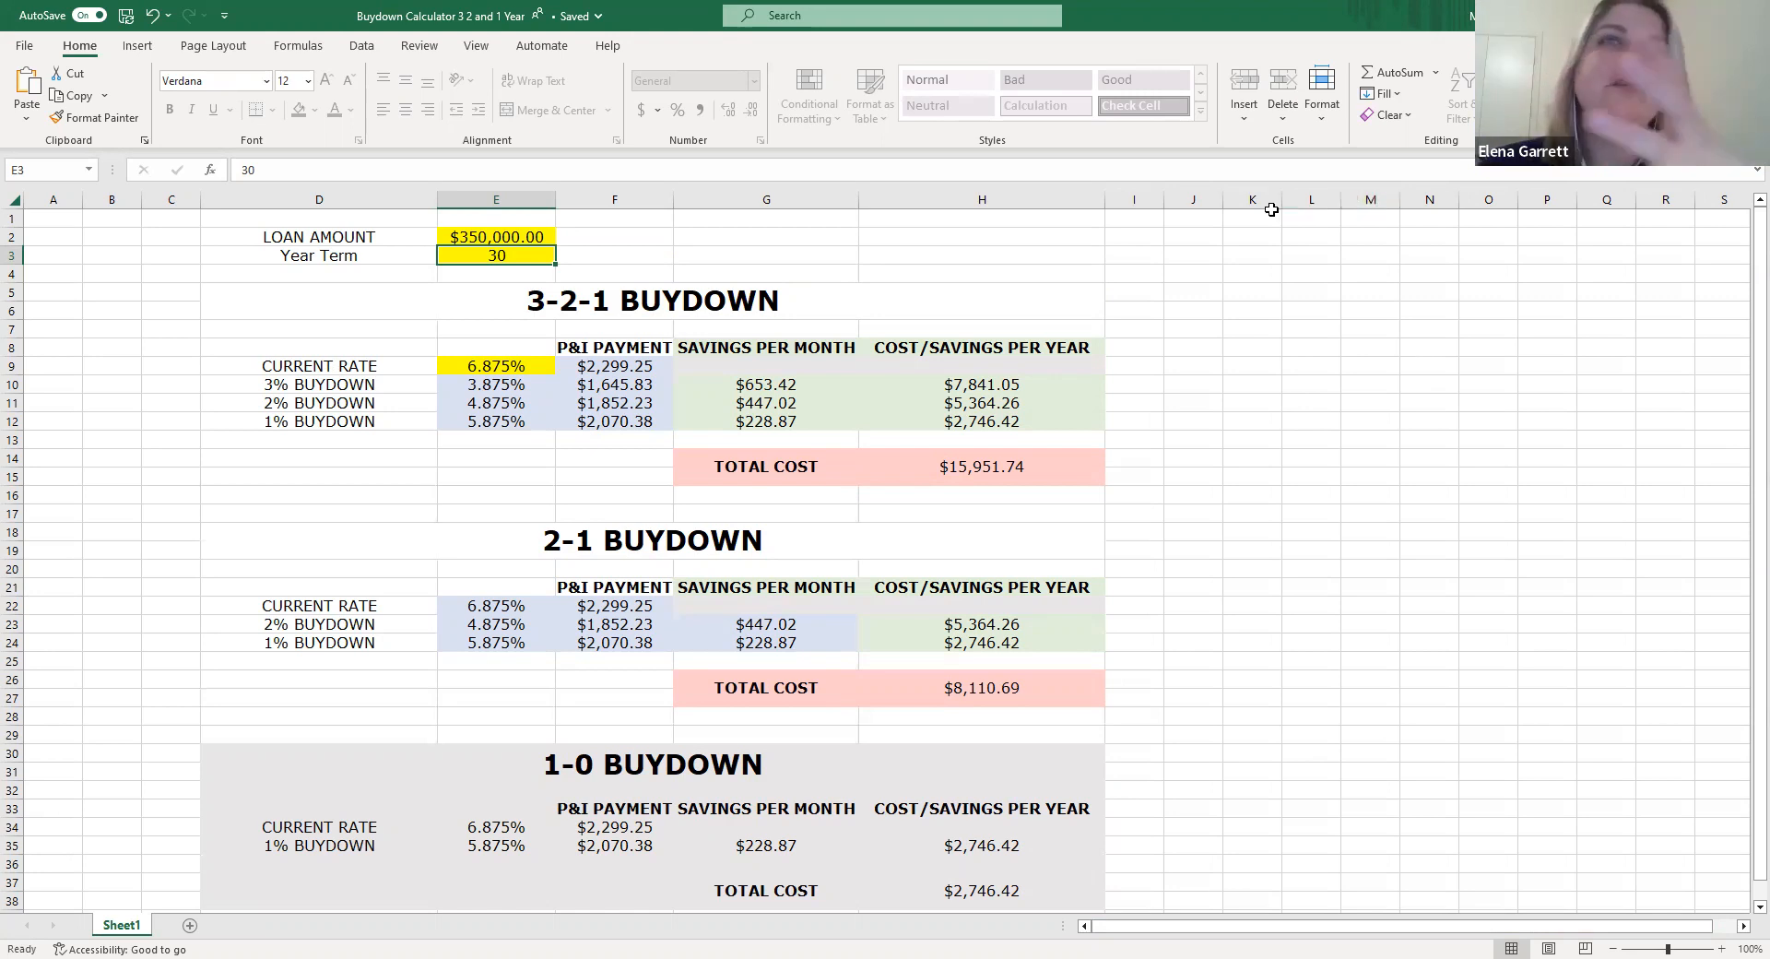
pyautogui.moveTo(823, 159)
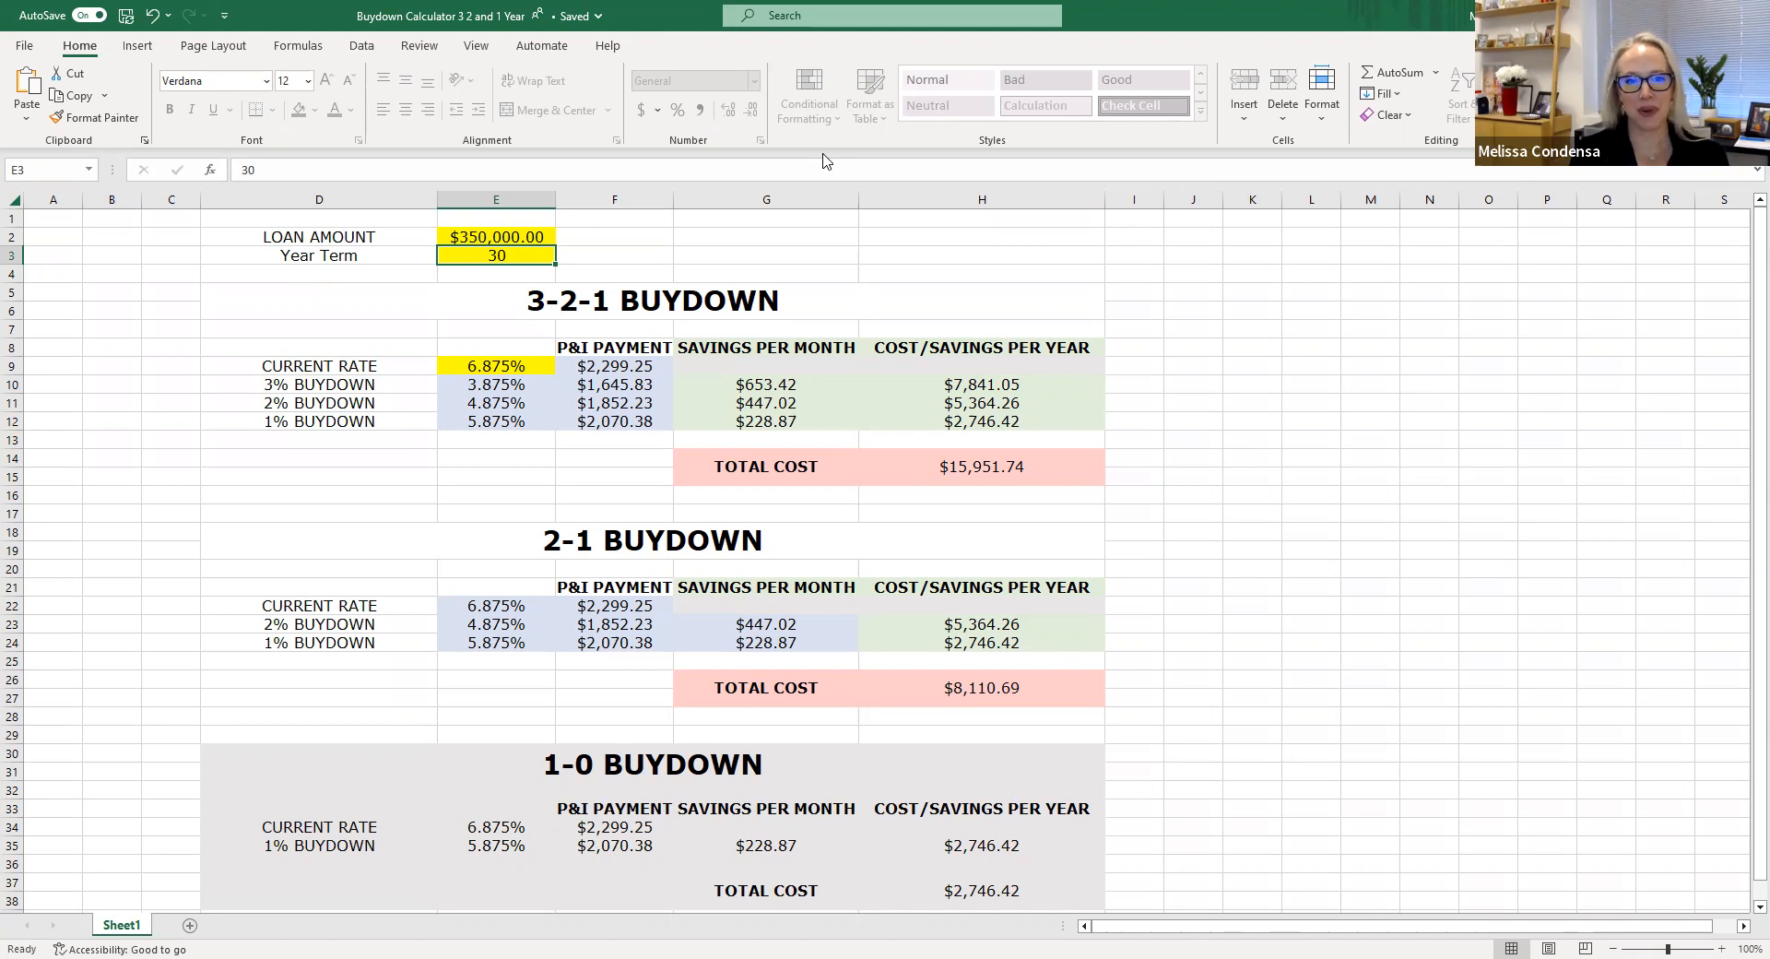
pyautogui.moveTo(1250, 890)
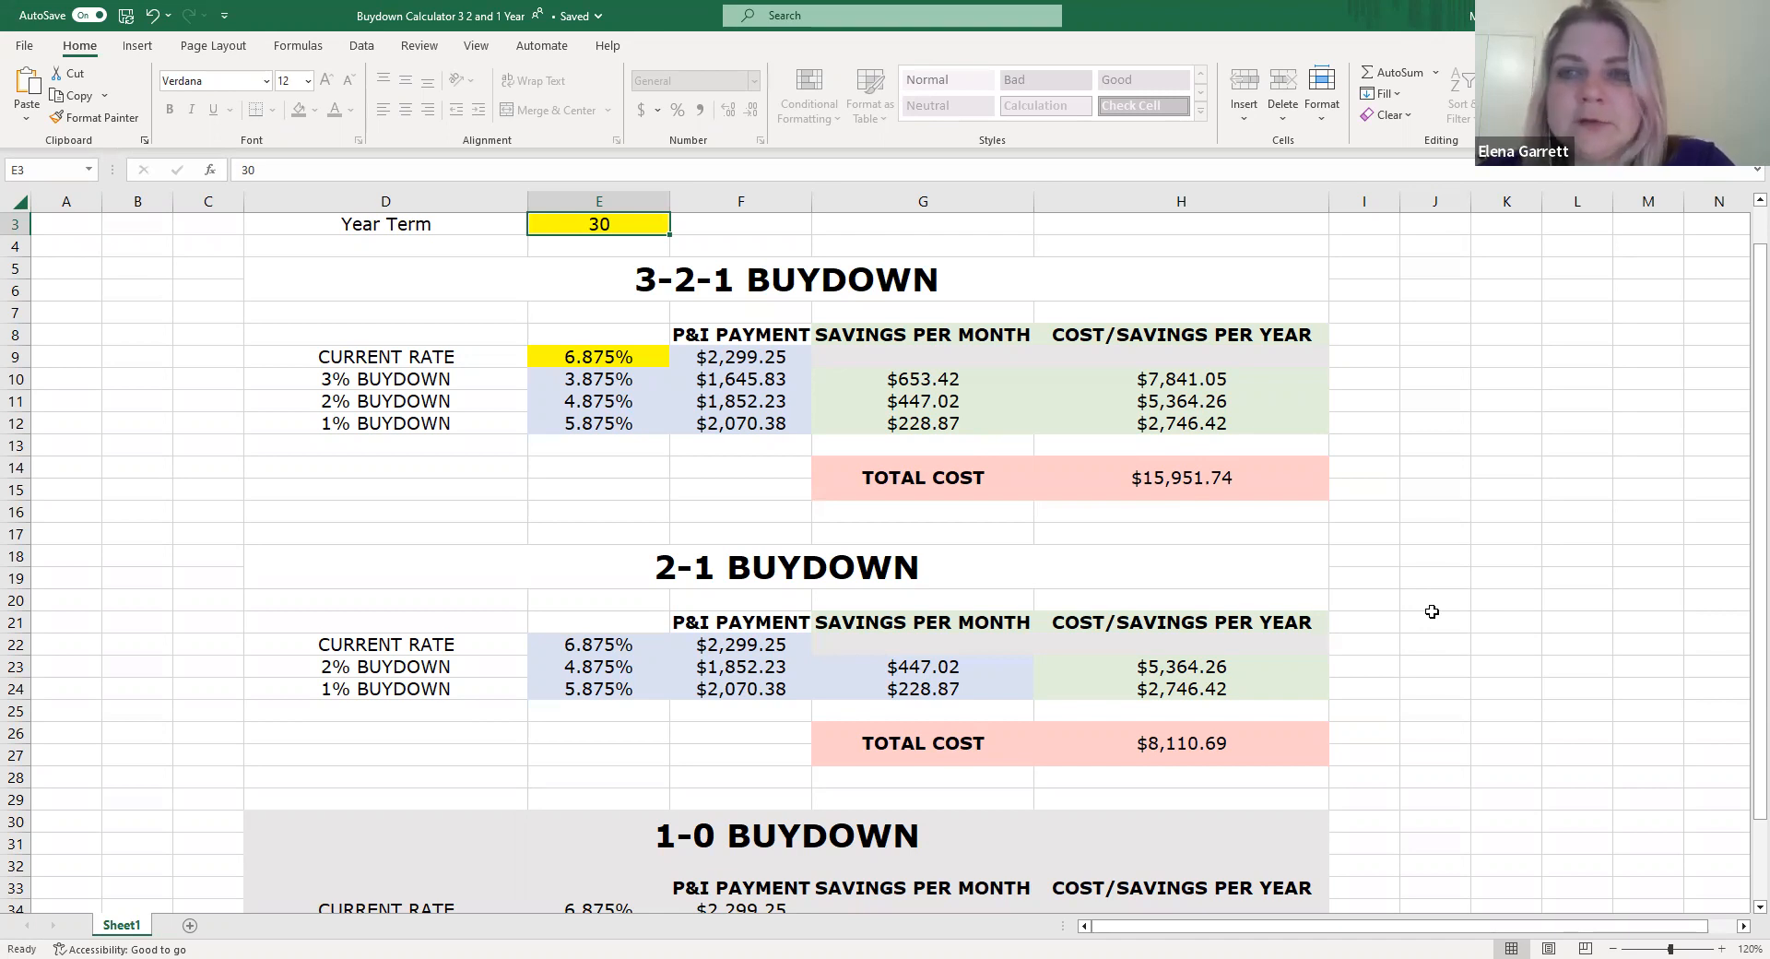
pyautogui.moveTo(923, 223)
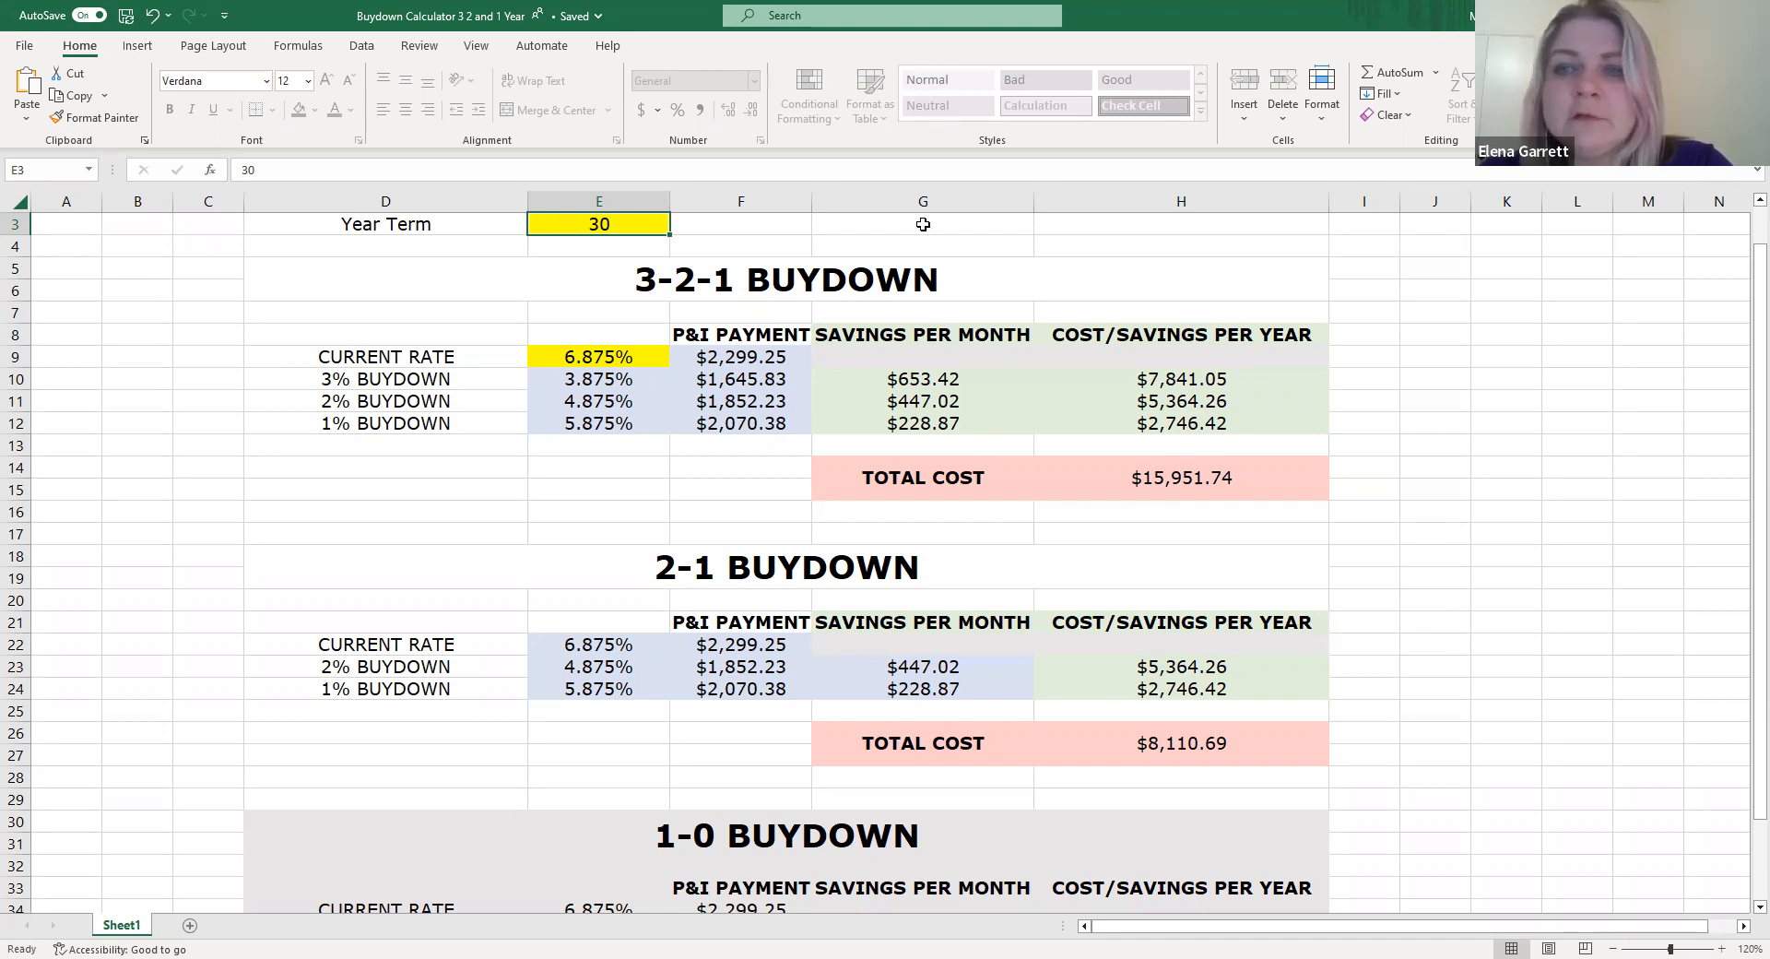
pyautogui.moveTo(825, 57)
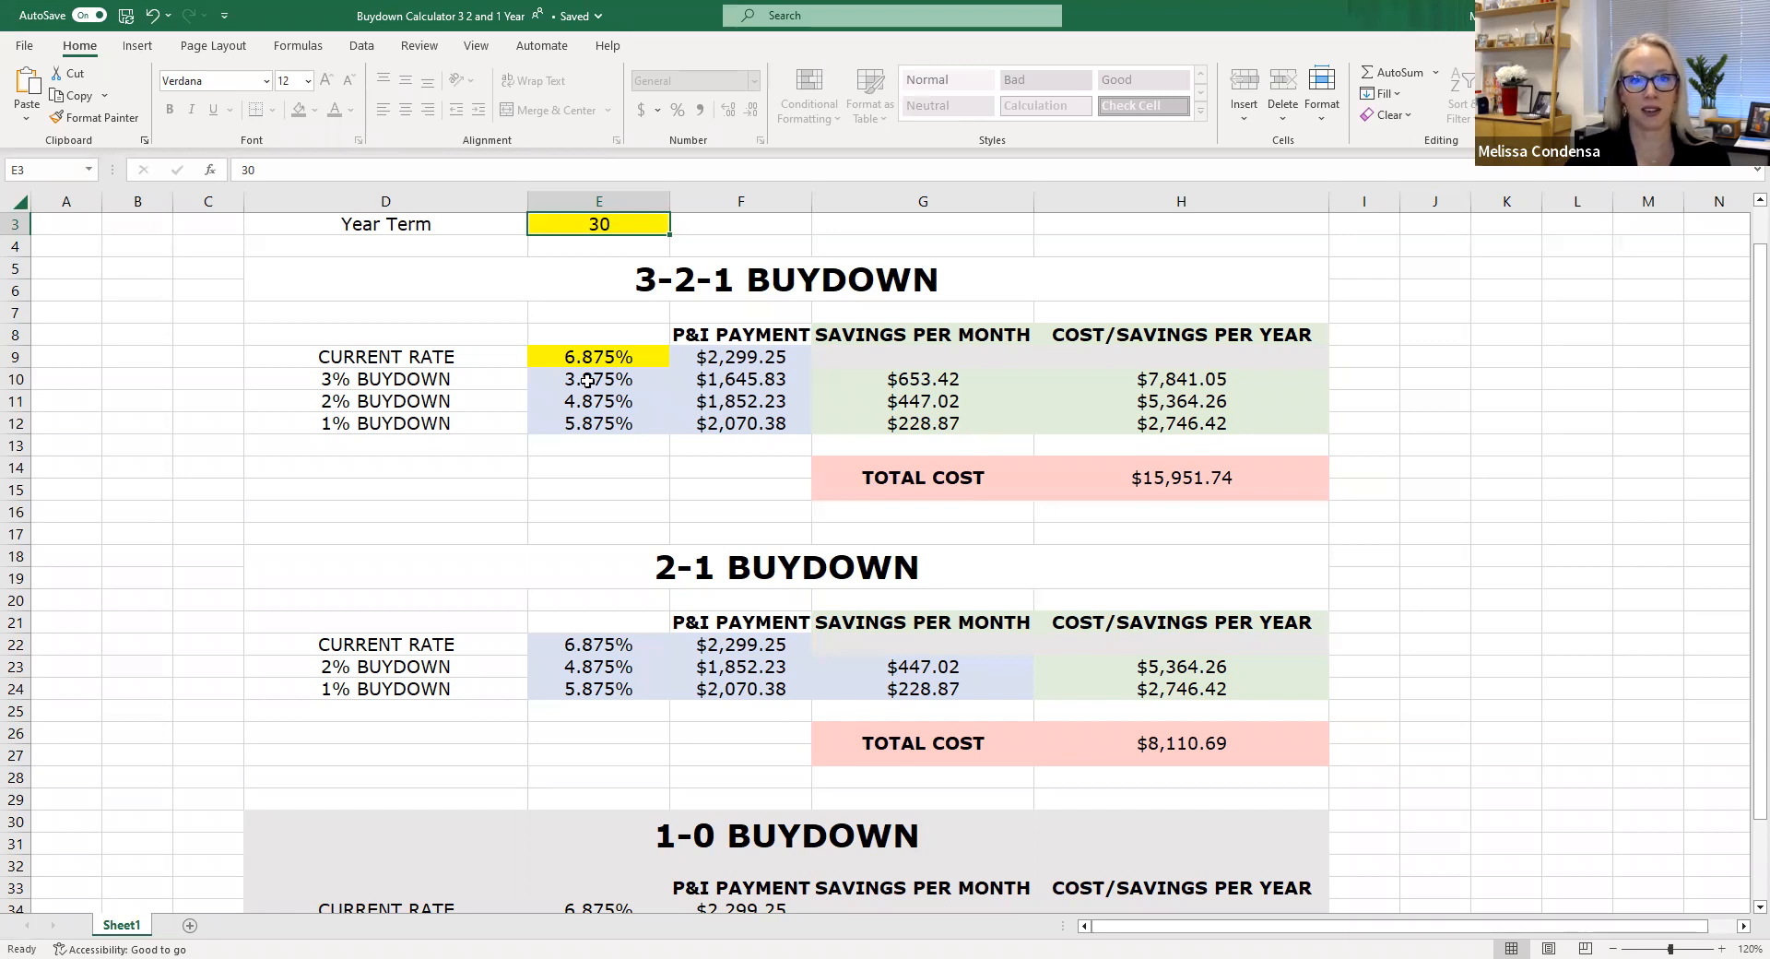
pyautogui.click(597, 378)
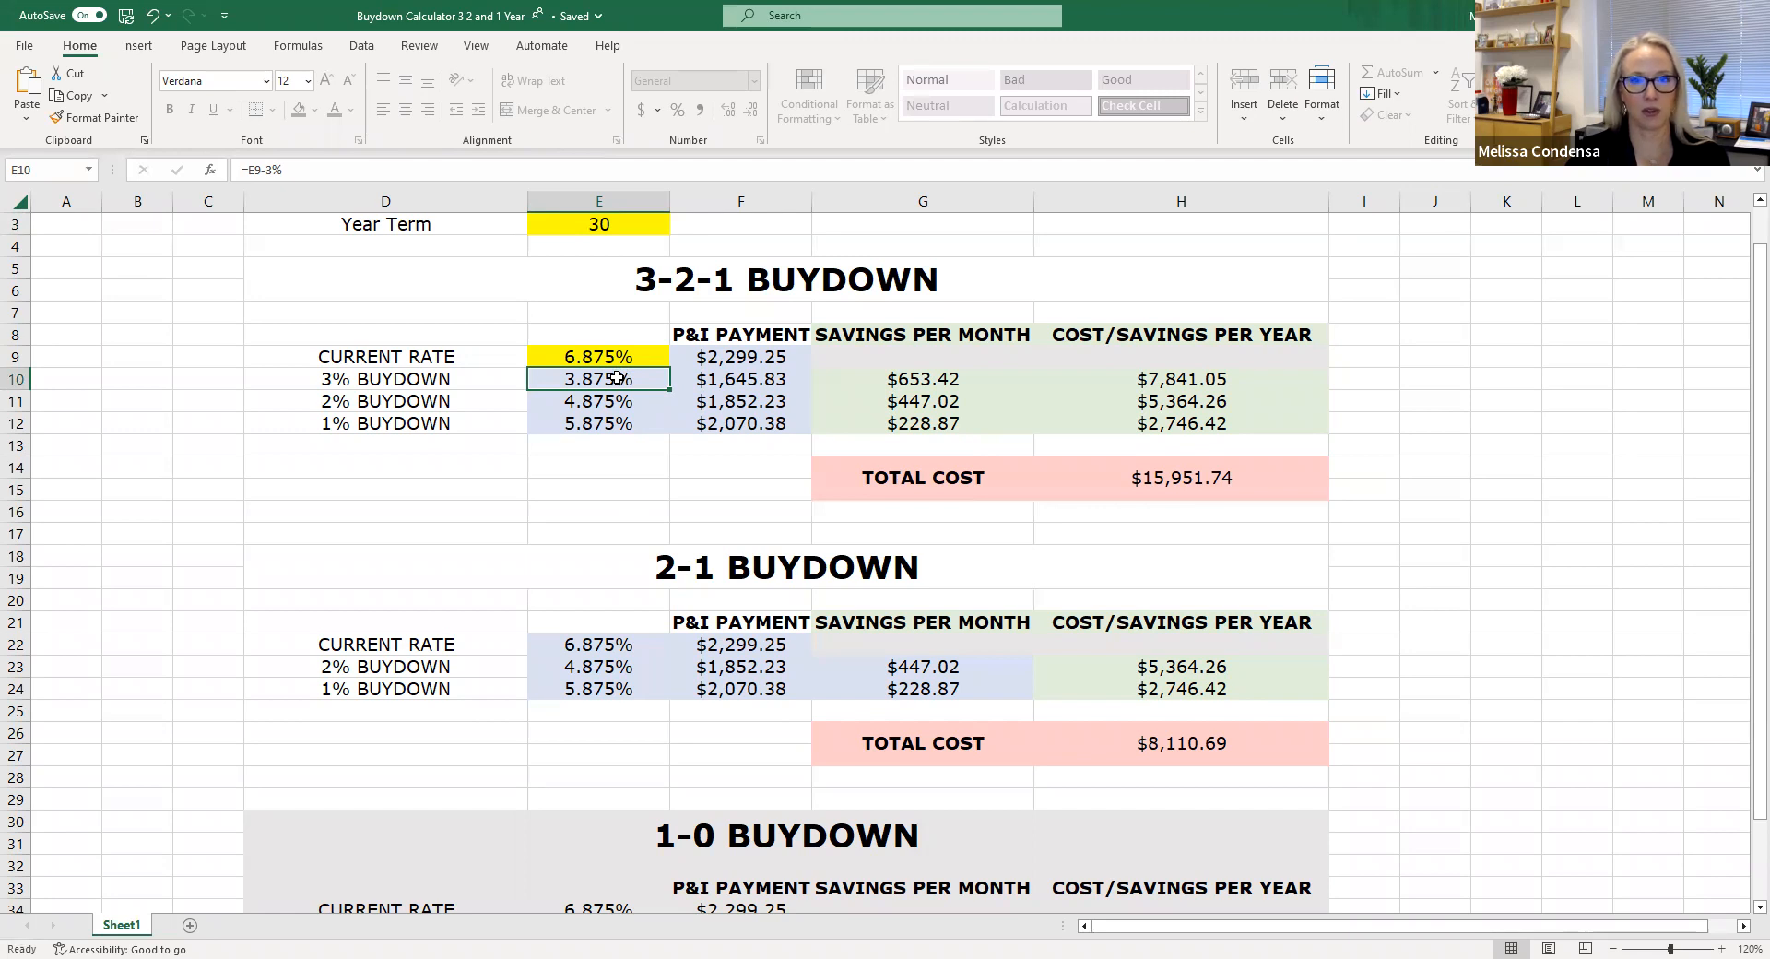
pyautogui.click(922, 378)
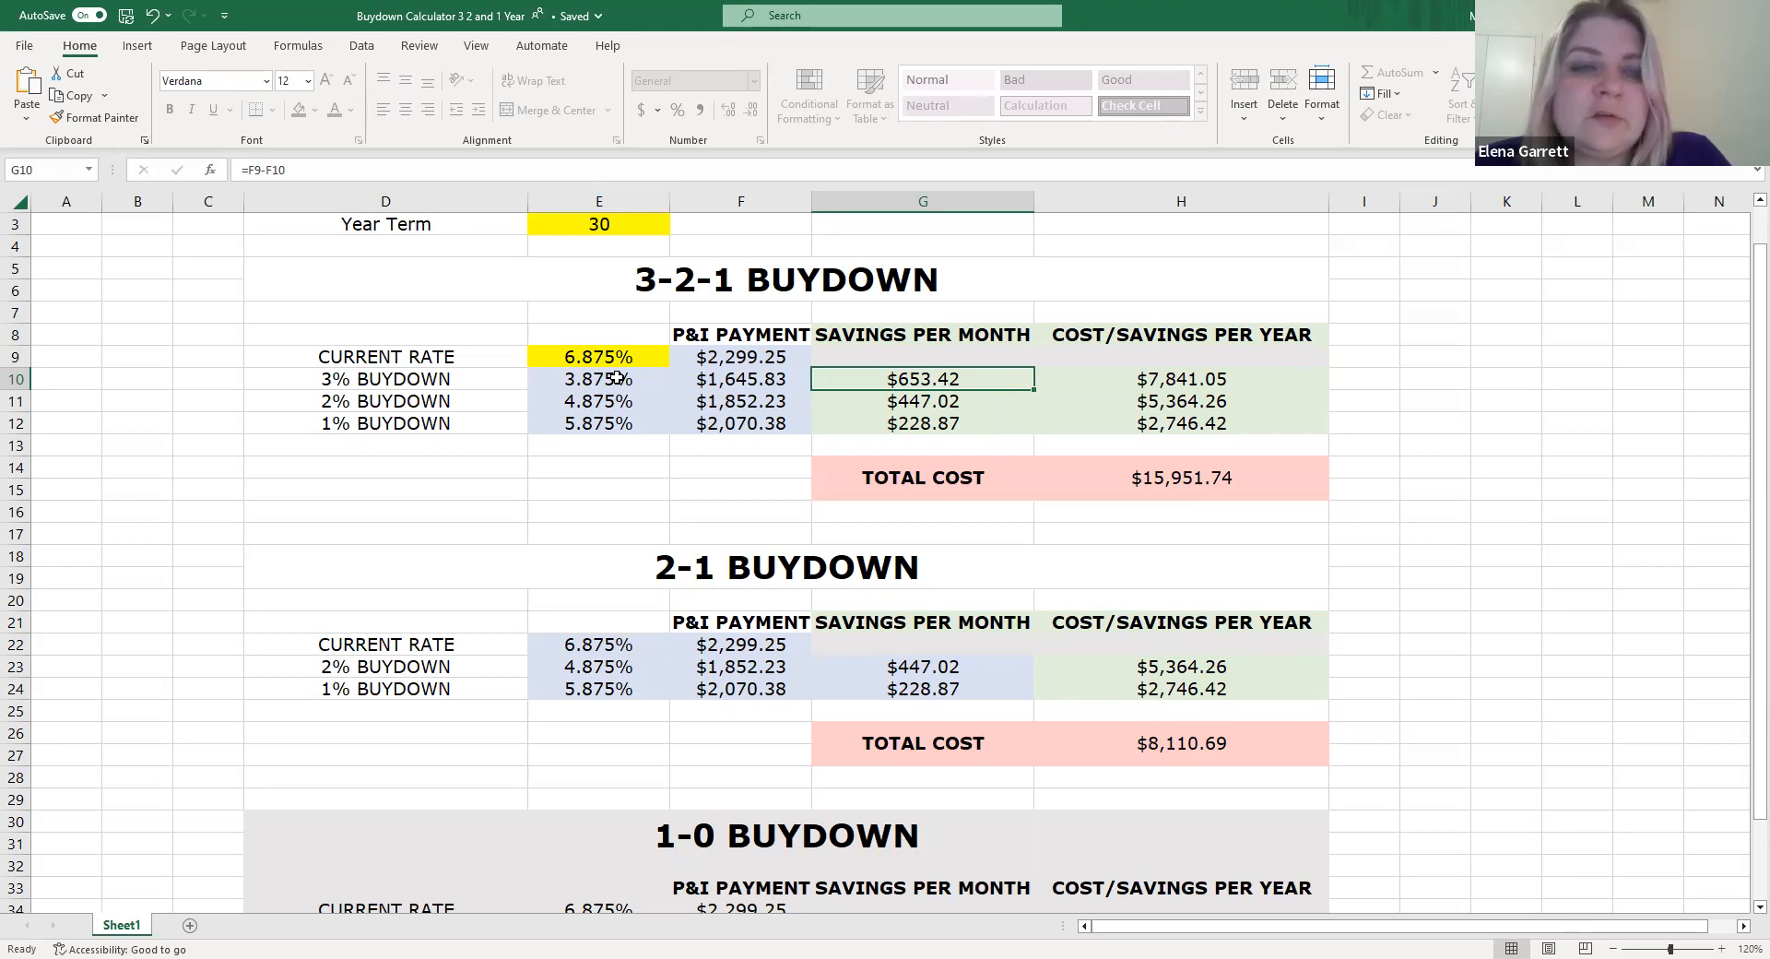
pyautogui.click(741, 378)
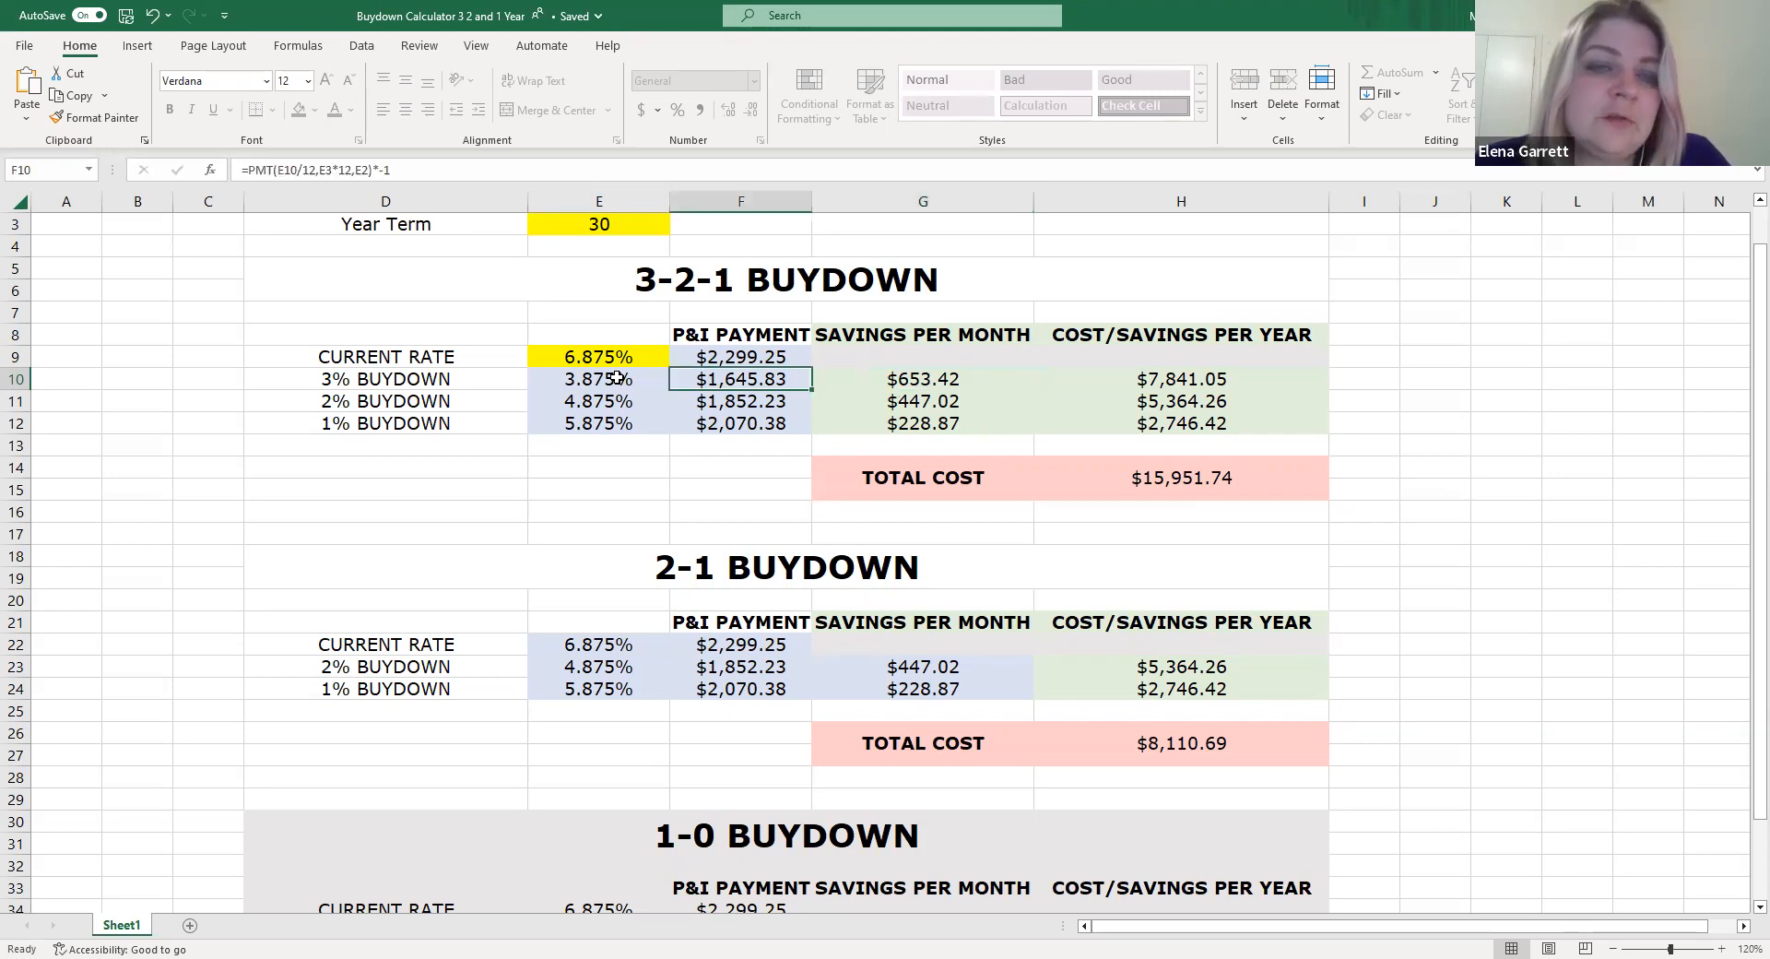
pyautogui.click(742, 358)
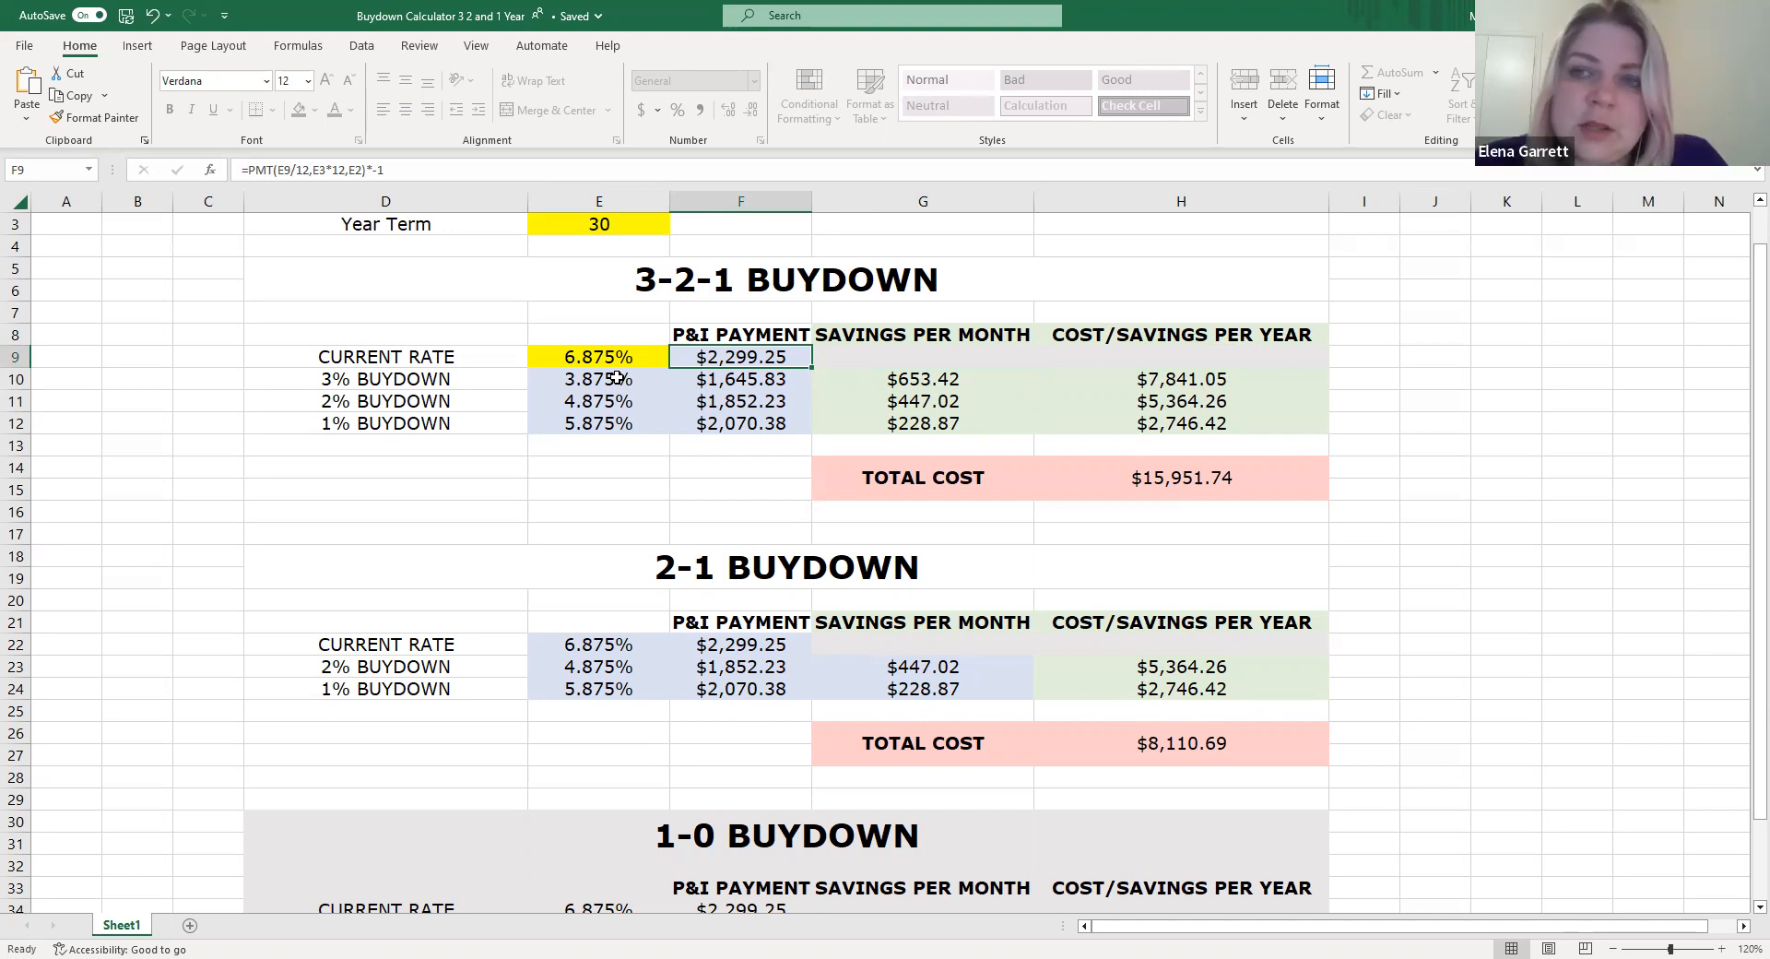
pyautogui.click(1178, 476)
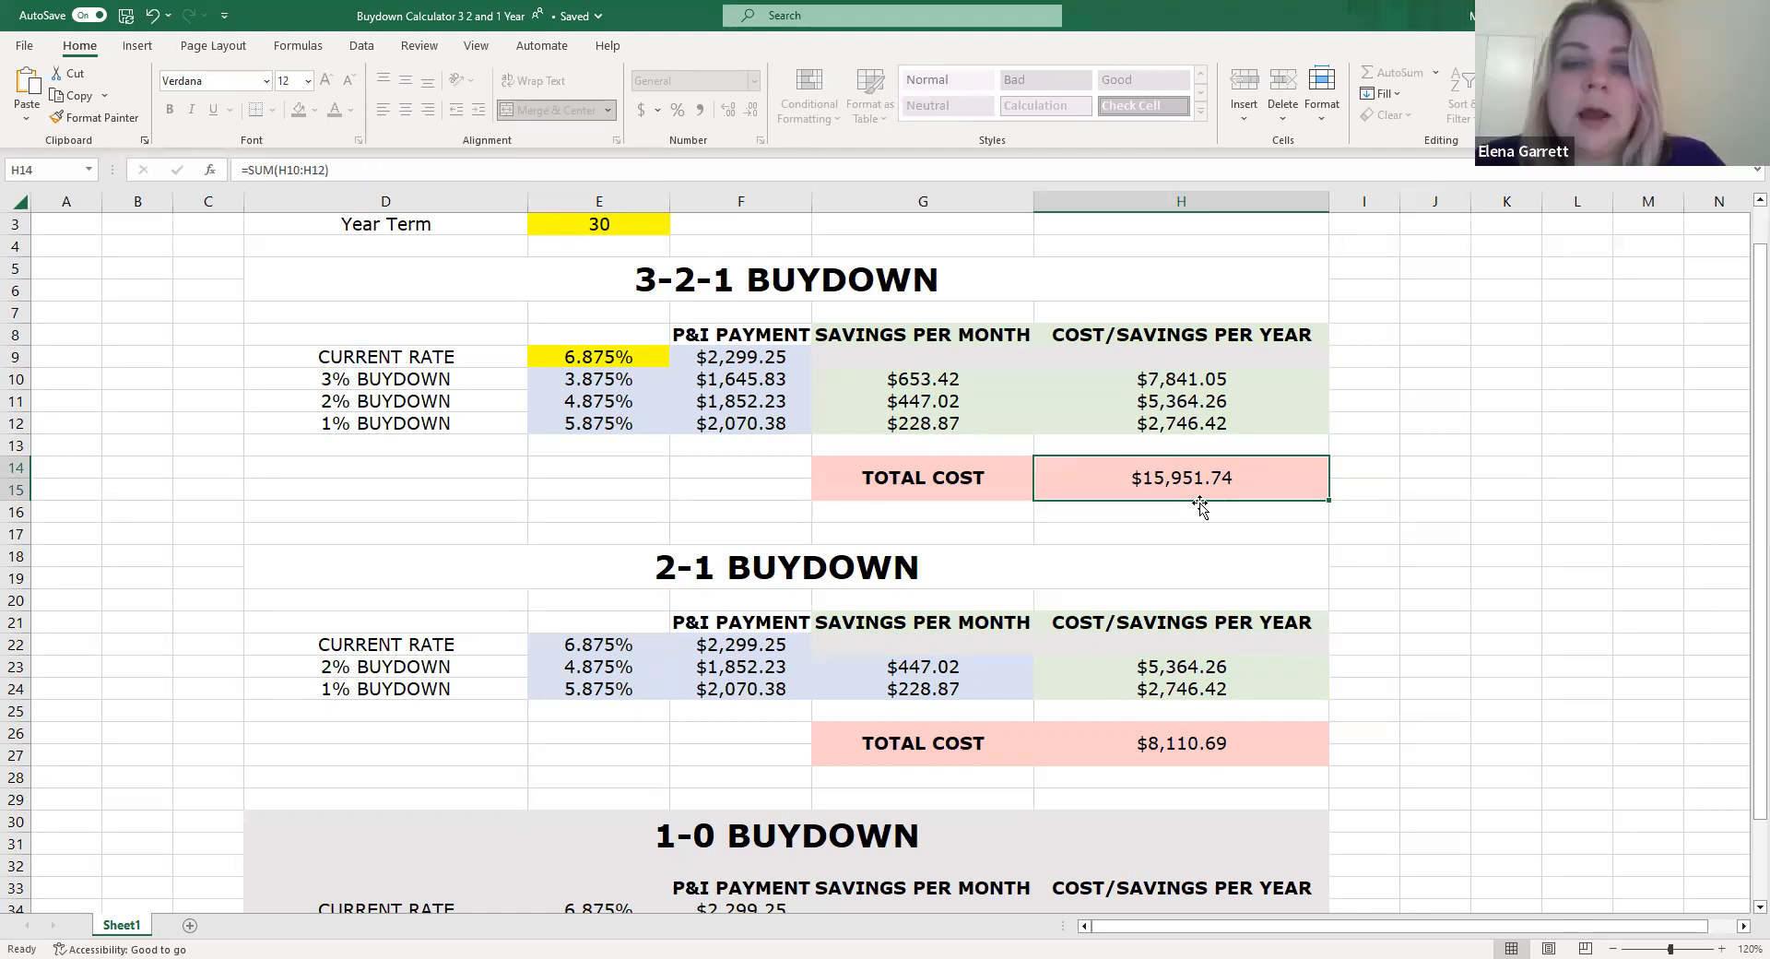
pyautogui.moveTo(1254, 490)
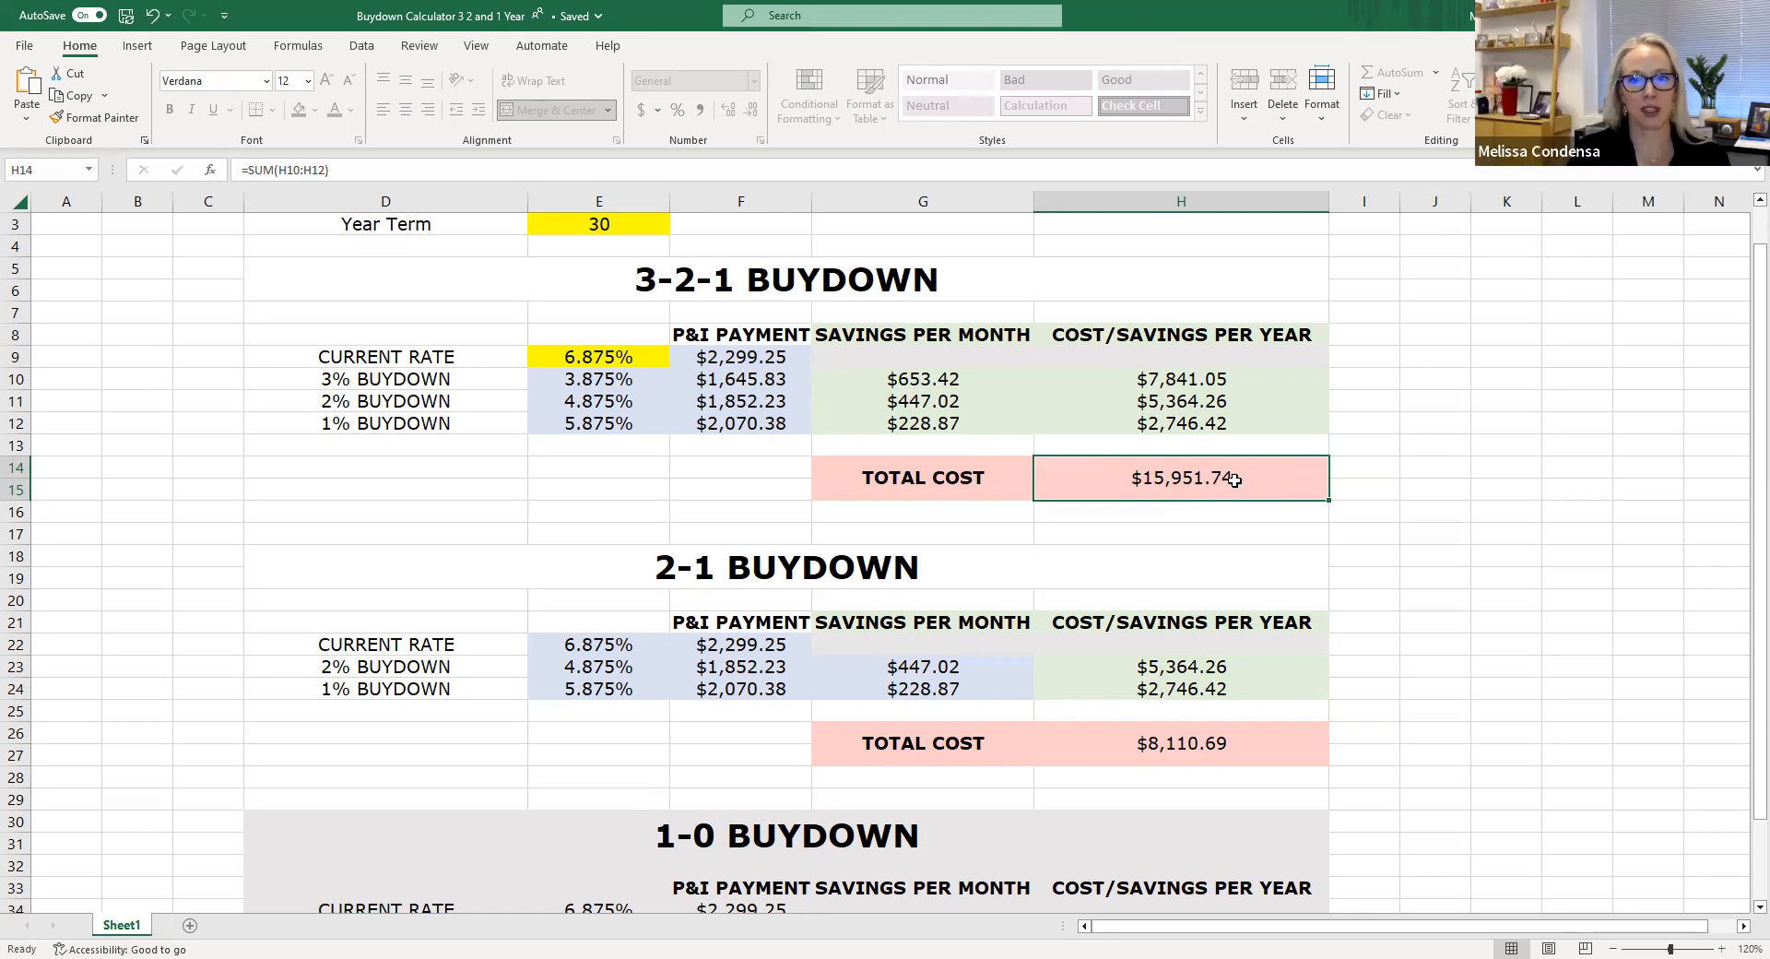
pyautogui.moveTo(957, 410)
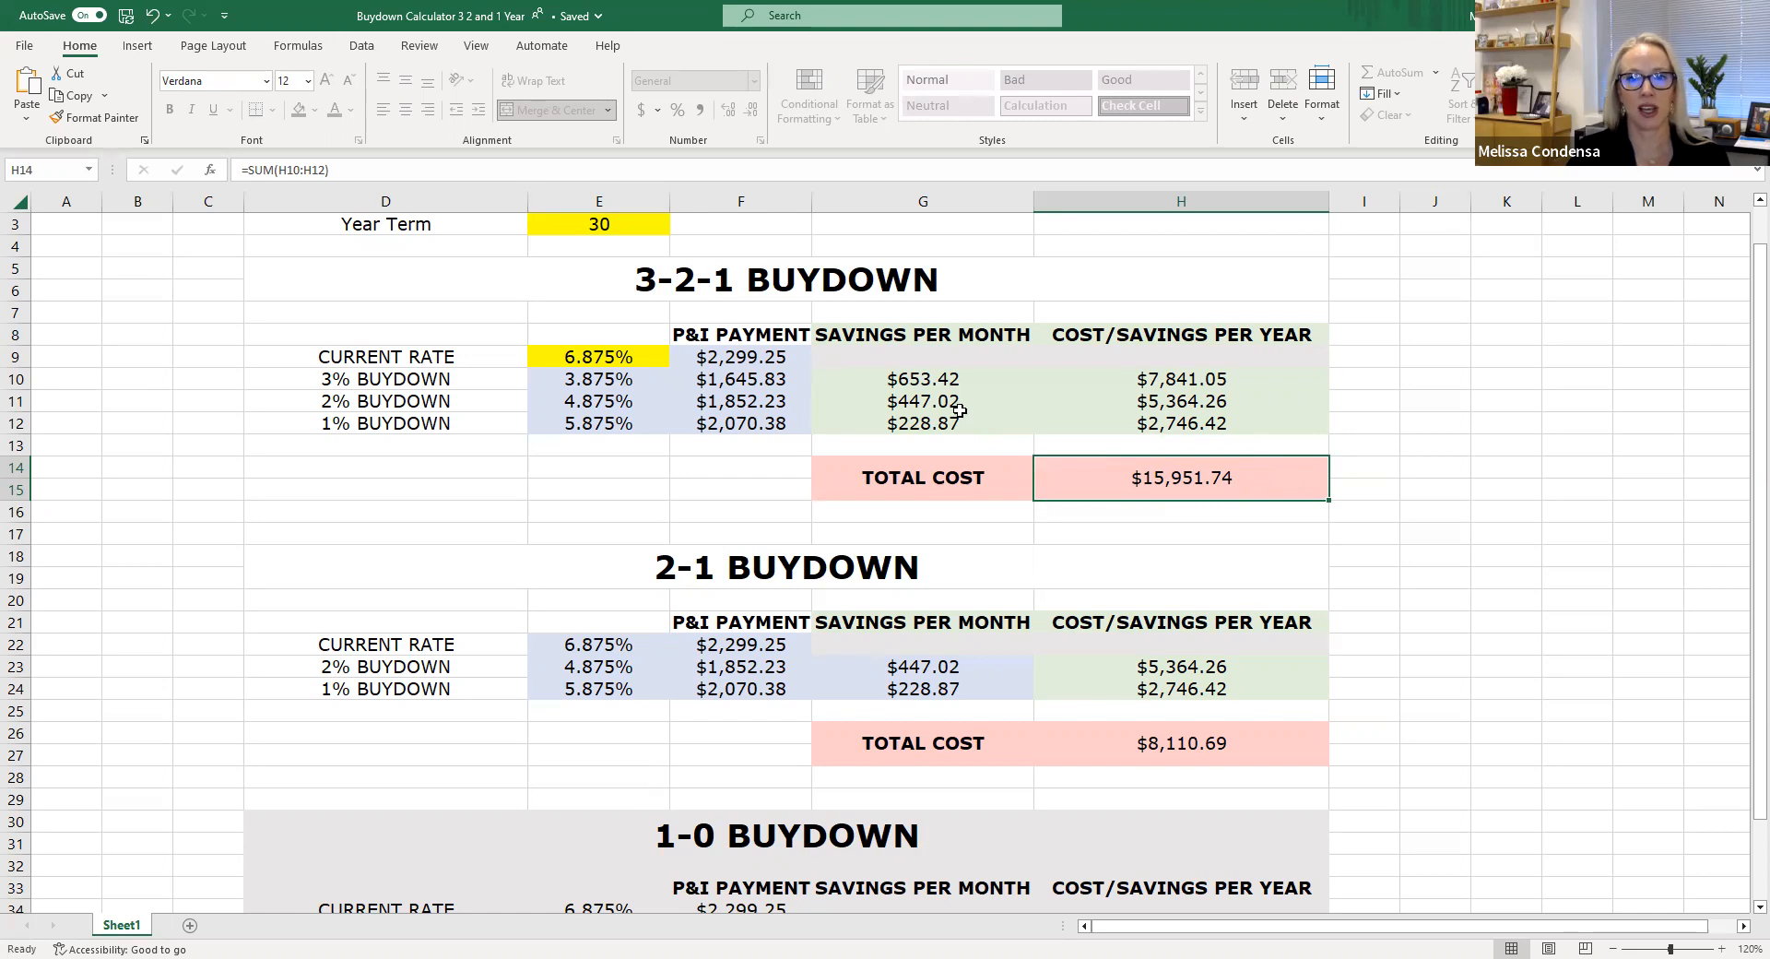
pyautogui.click(922, 378)
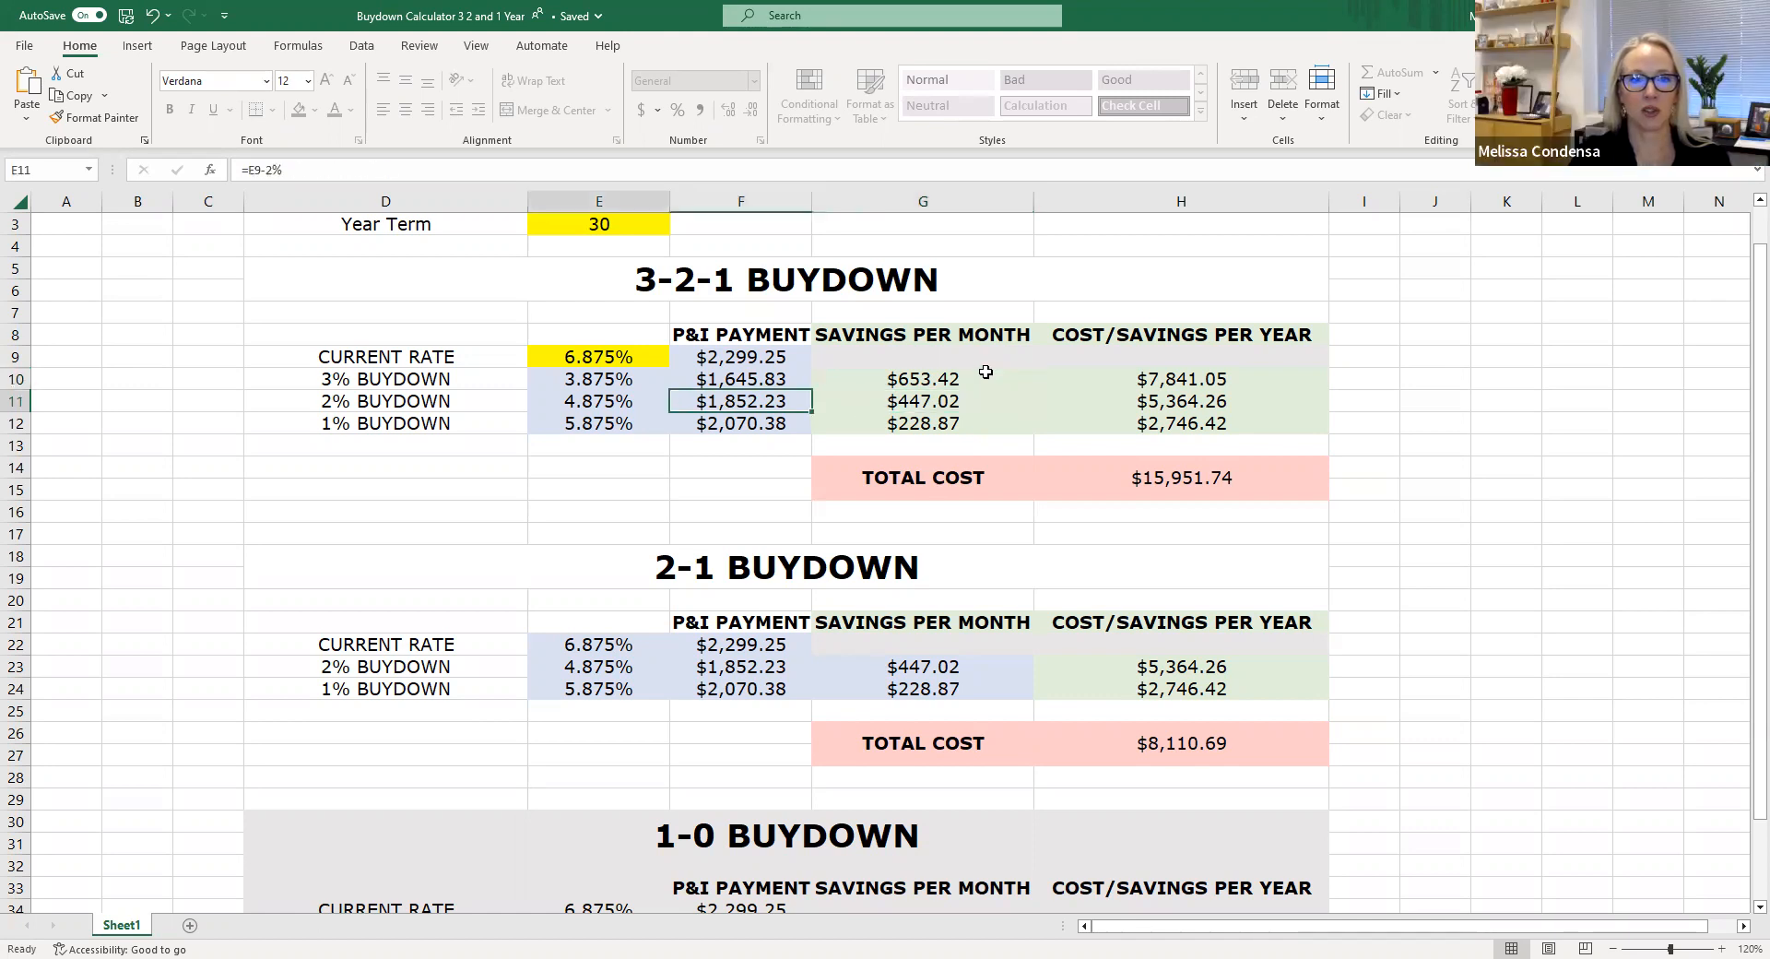
pyautogui.click(598, 400)
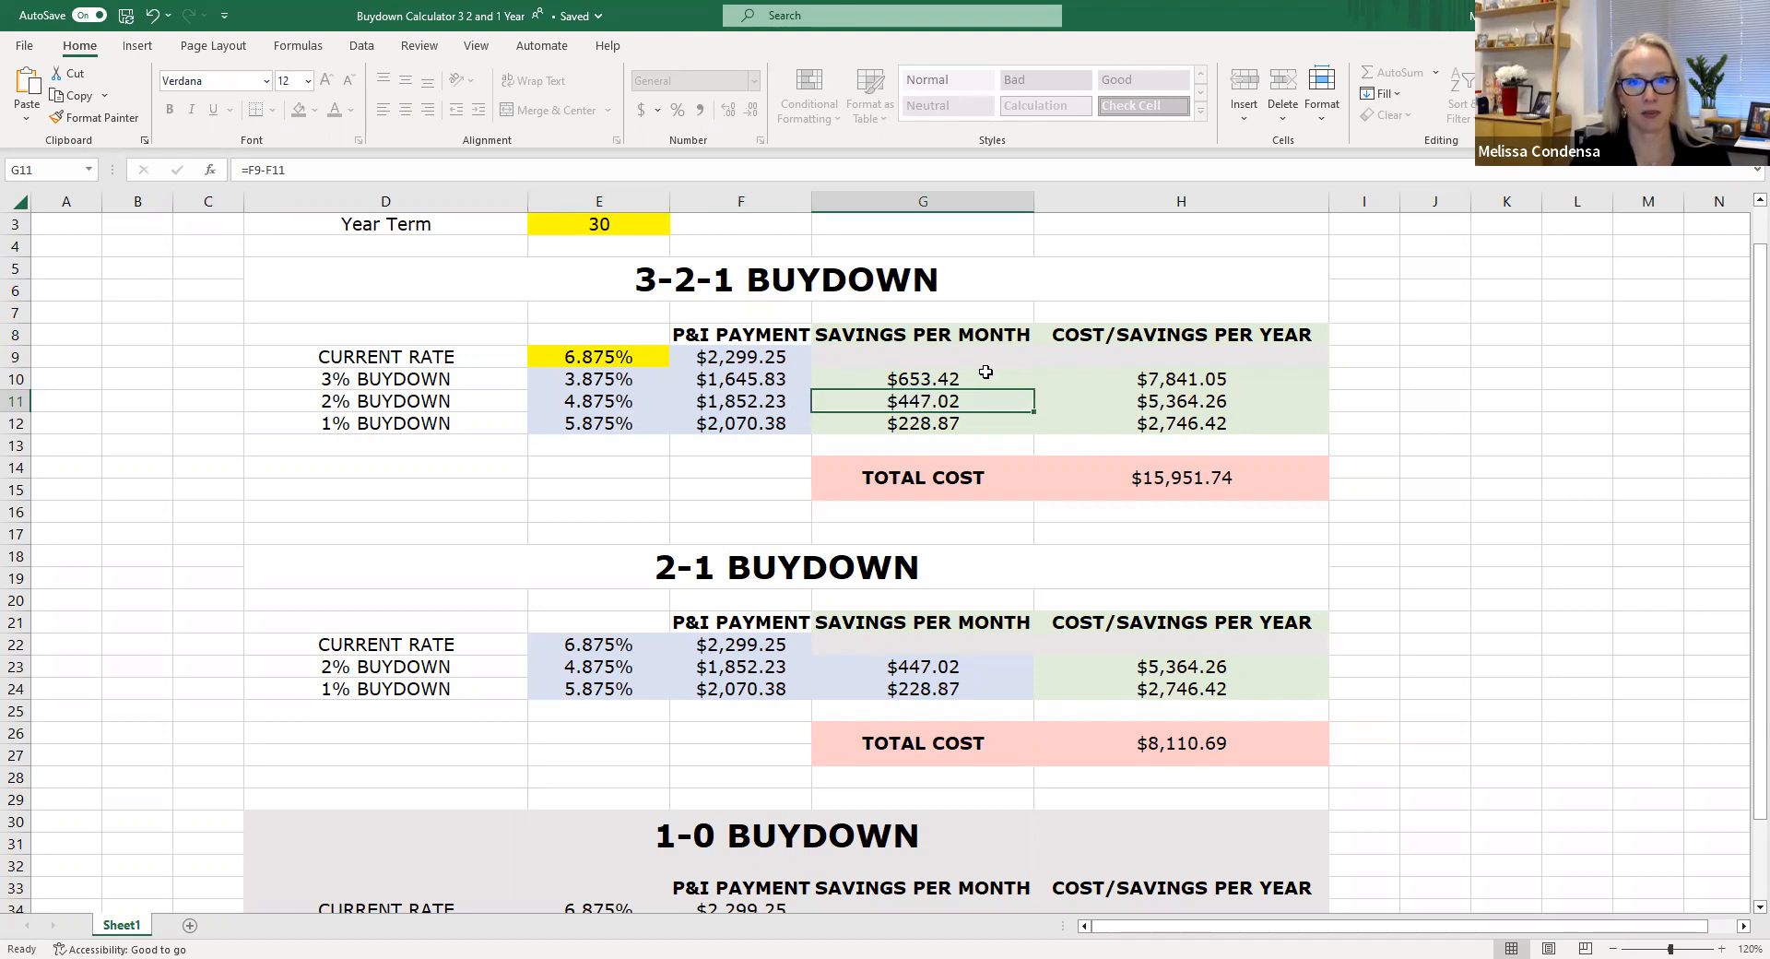
pyautogui.click(922, 422)
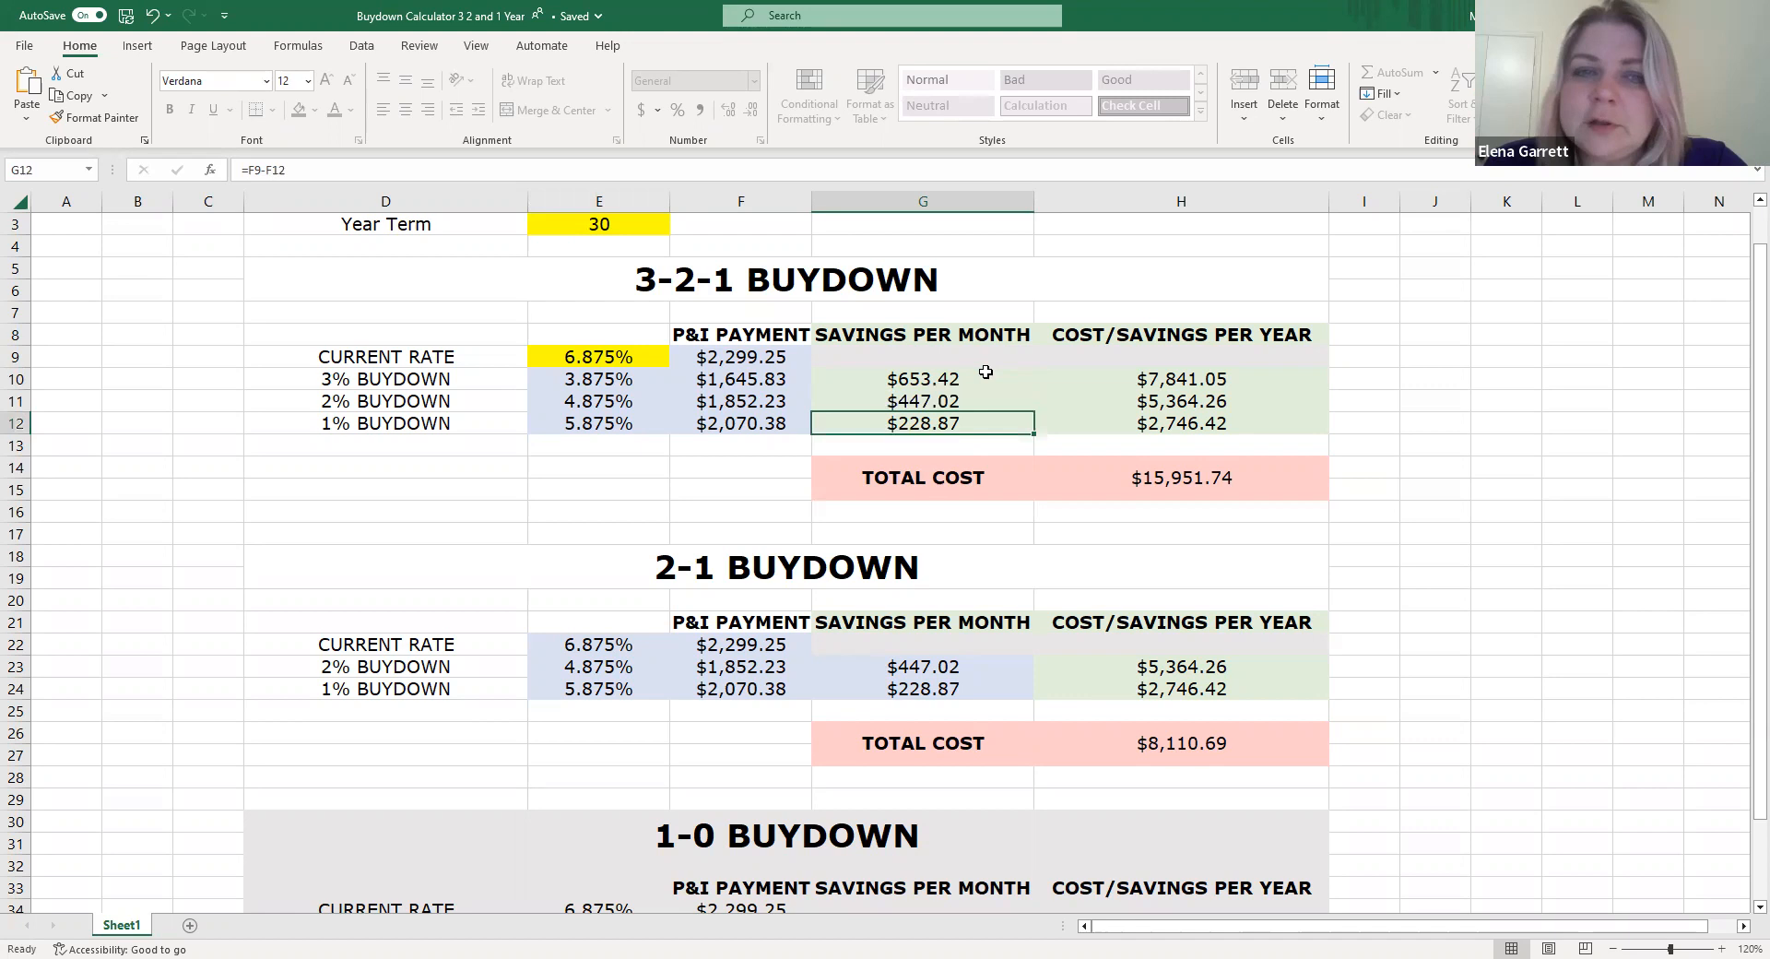
pyautogui.click(922, 400)
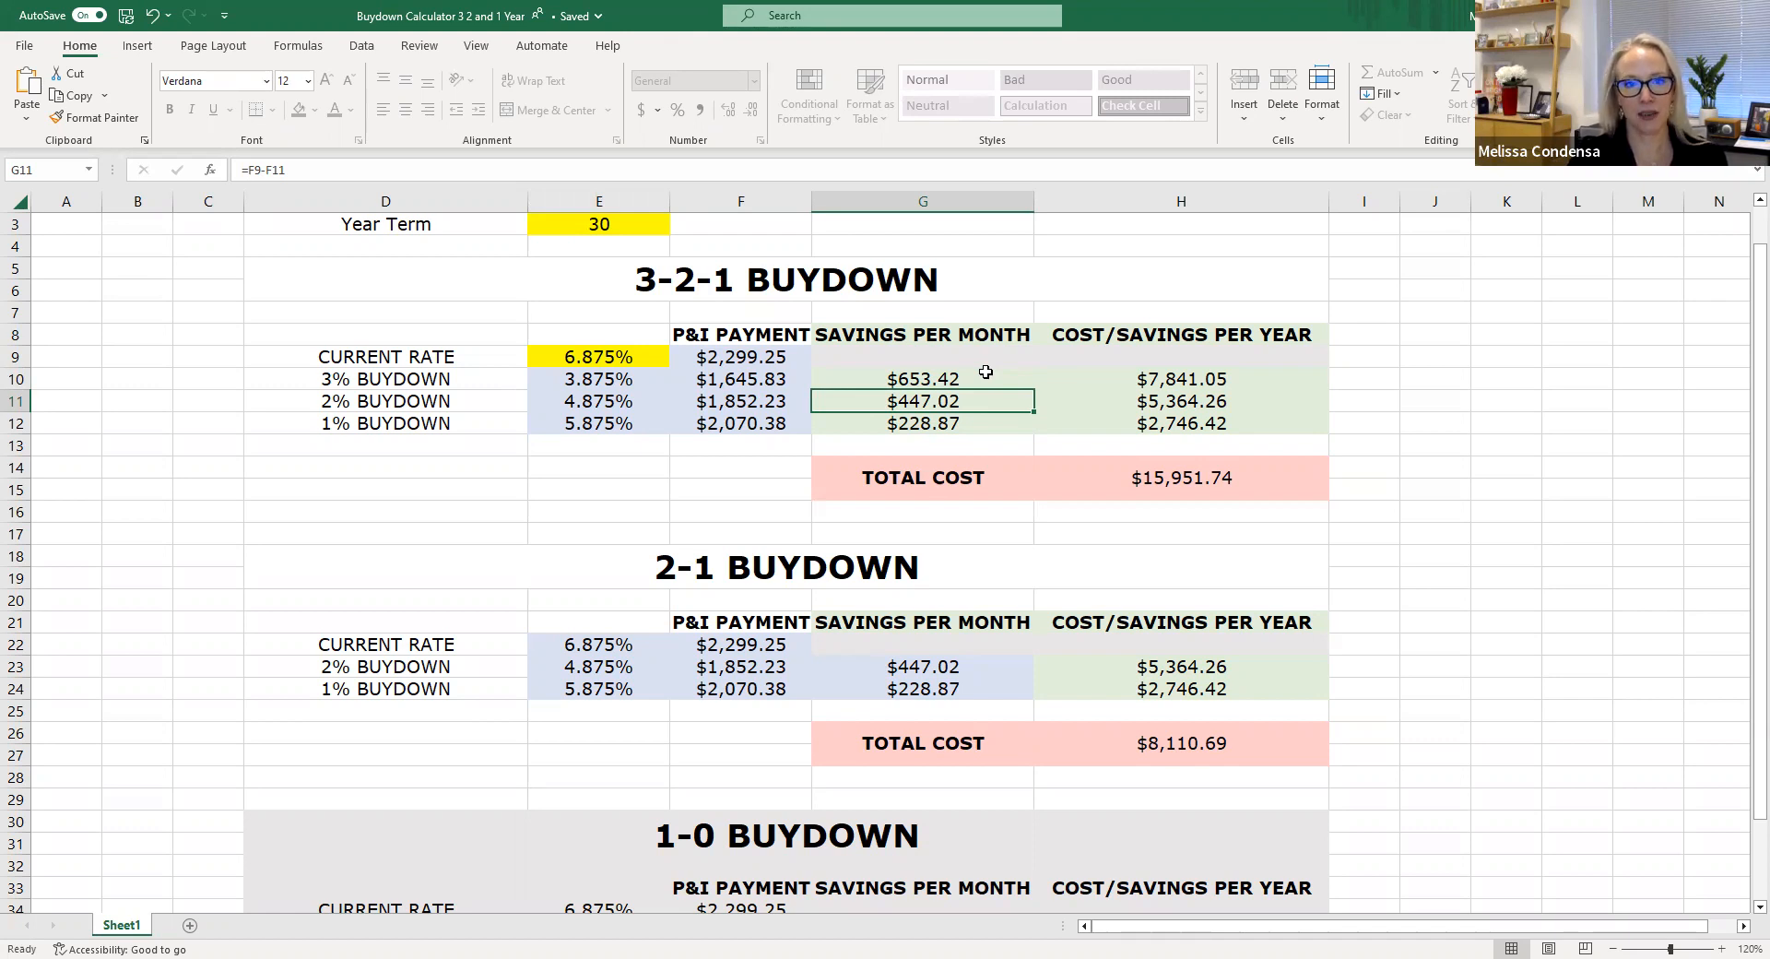
pyautogui.click(921, 422)
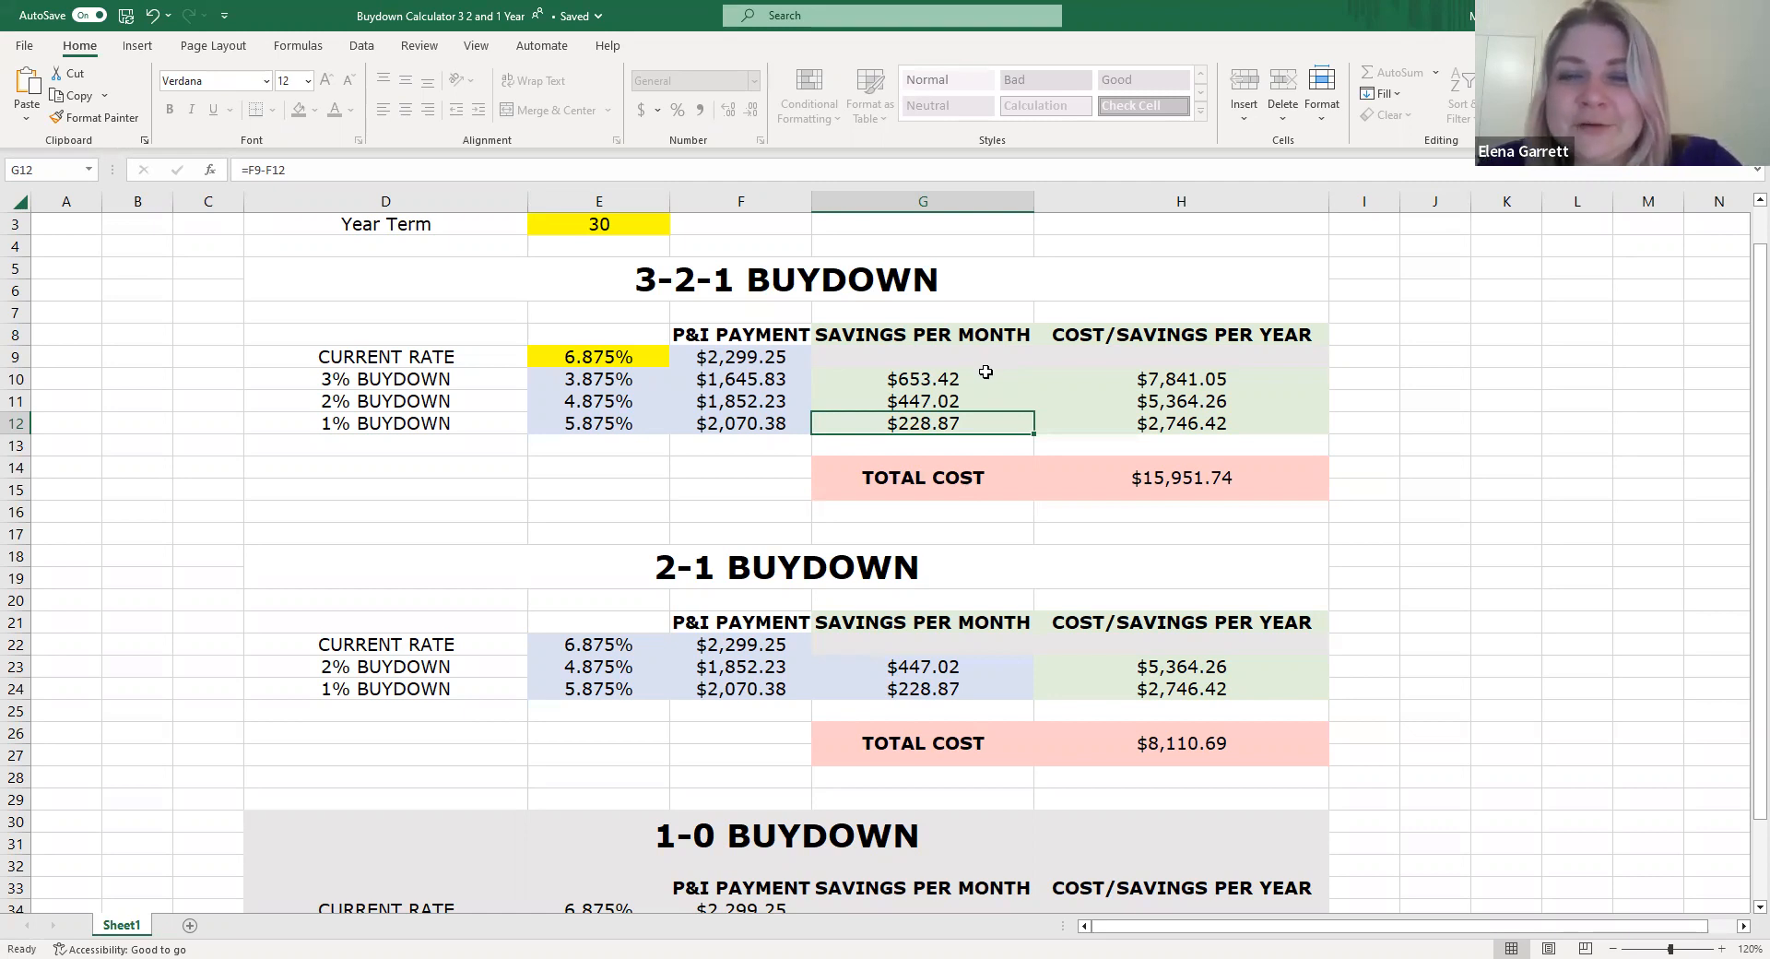
pyautogui.click(1180, 422)
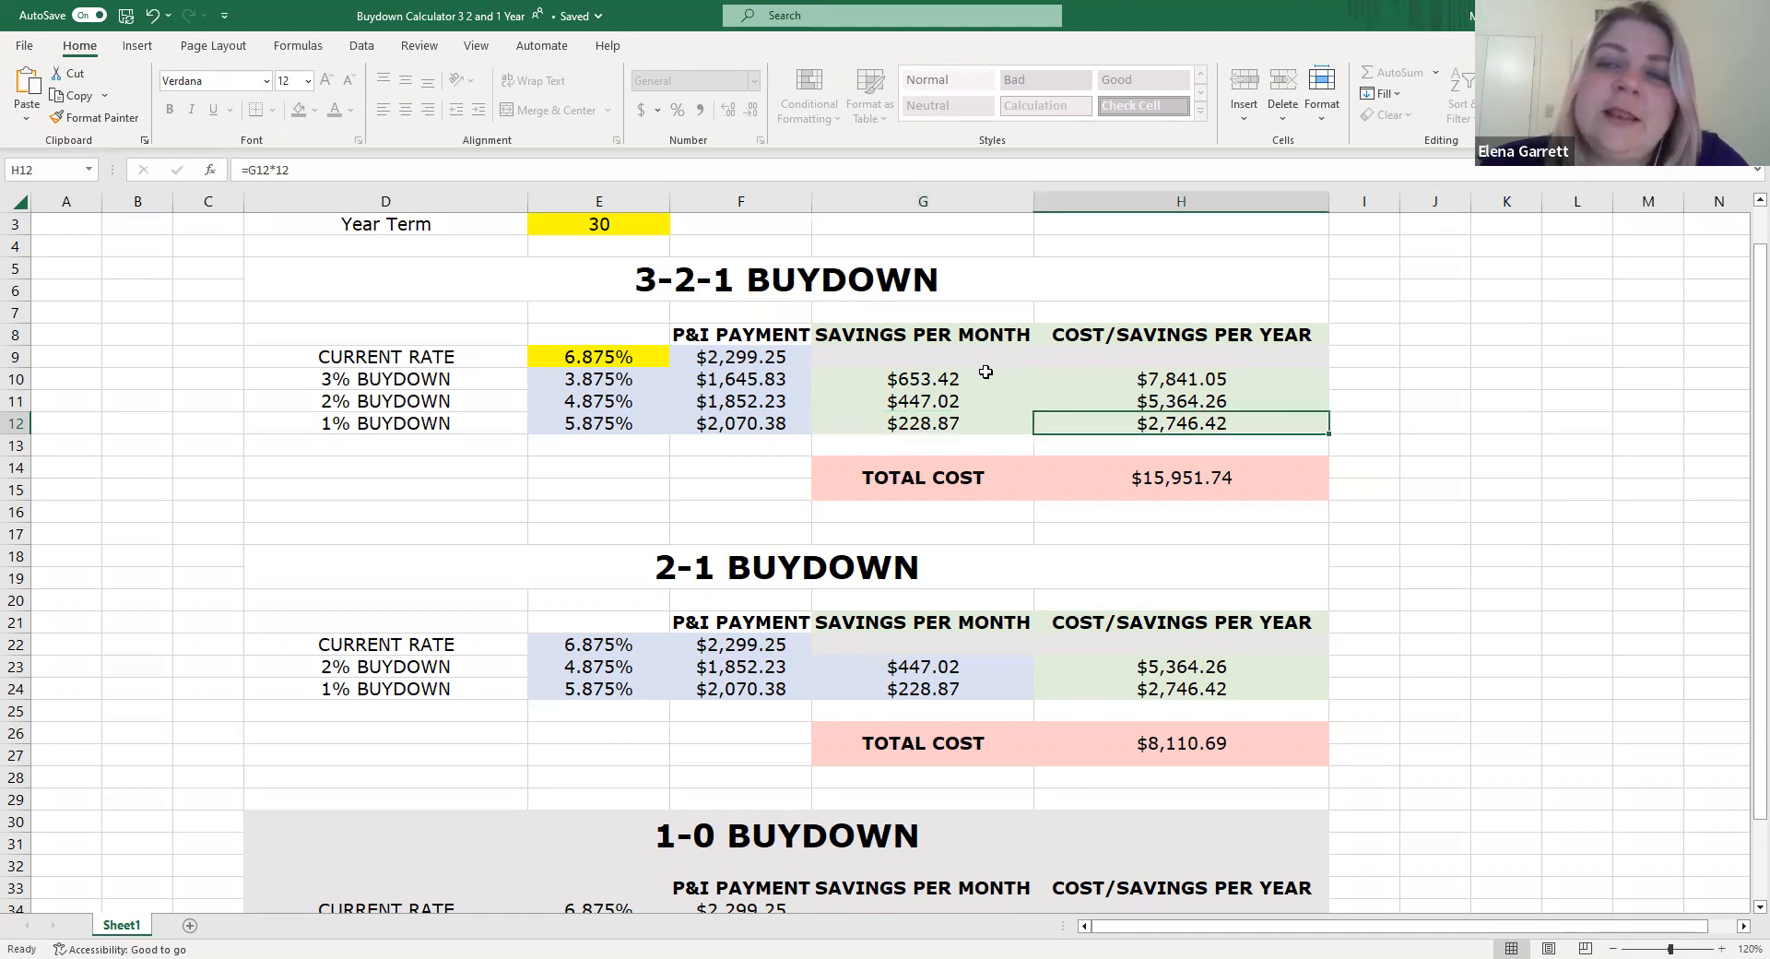
pyautogui.click(1180, 378)
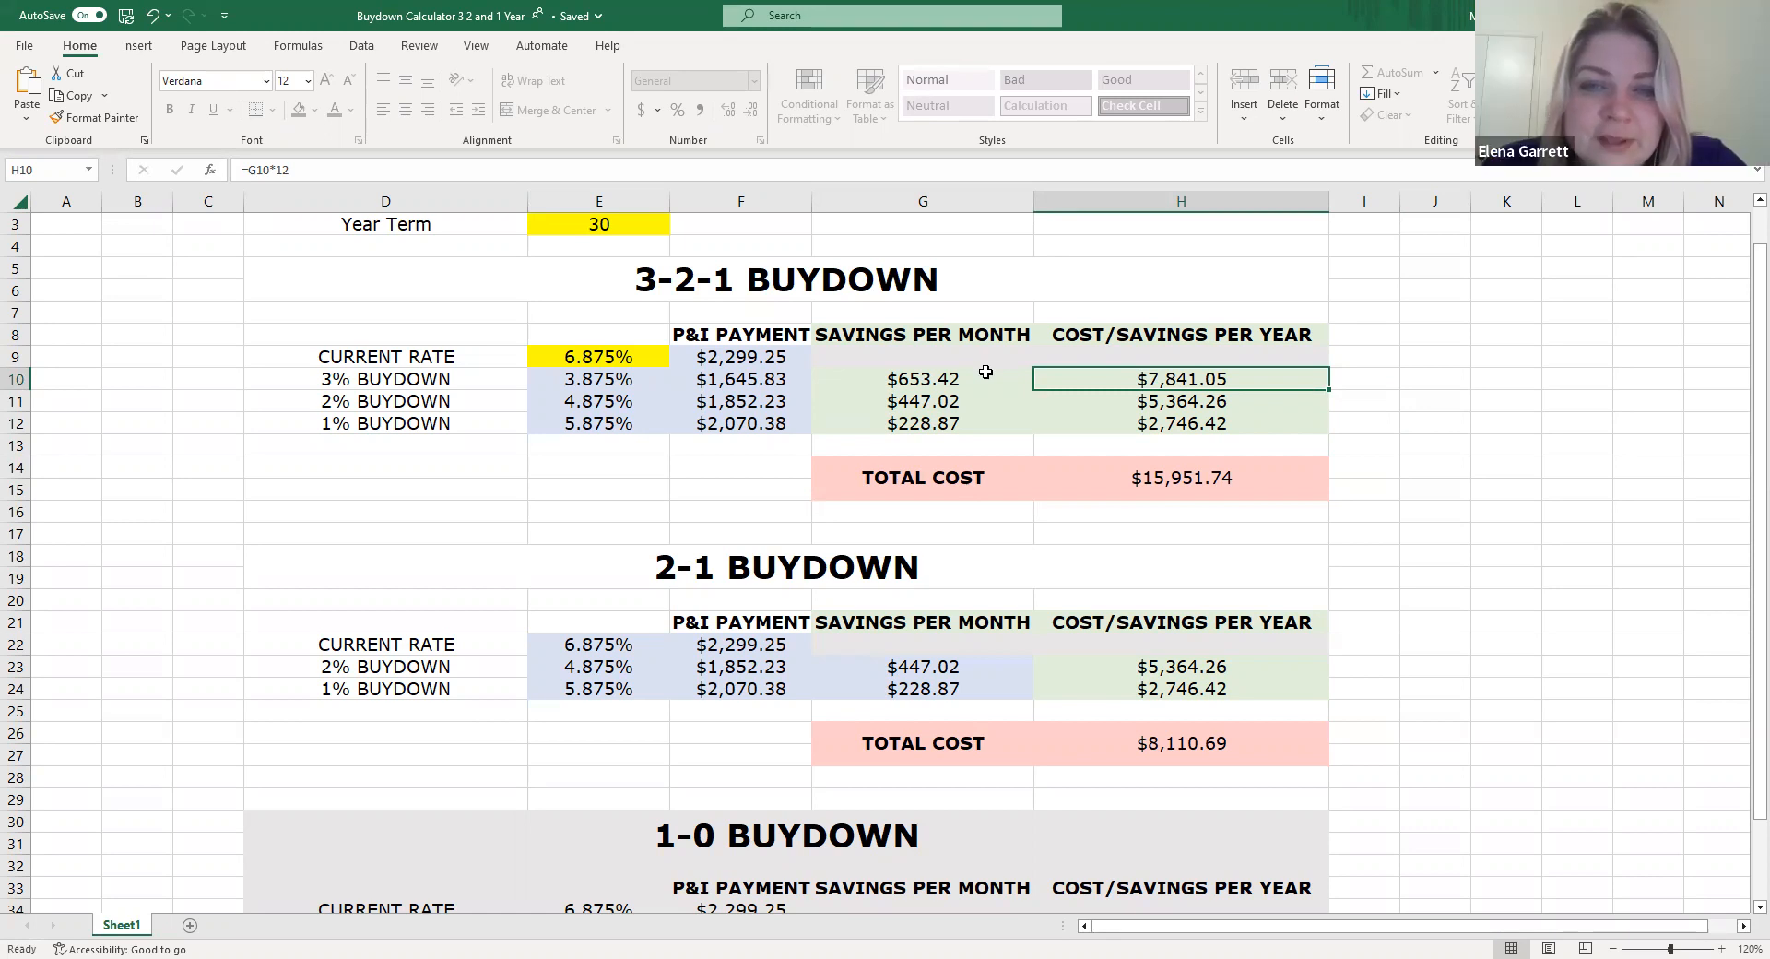
pyautogui.click(1180, 476)
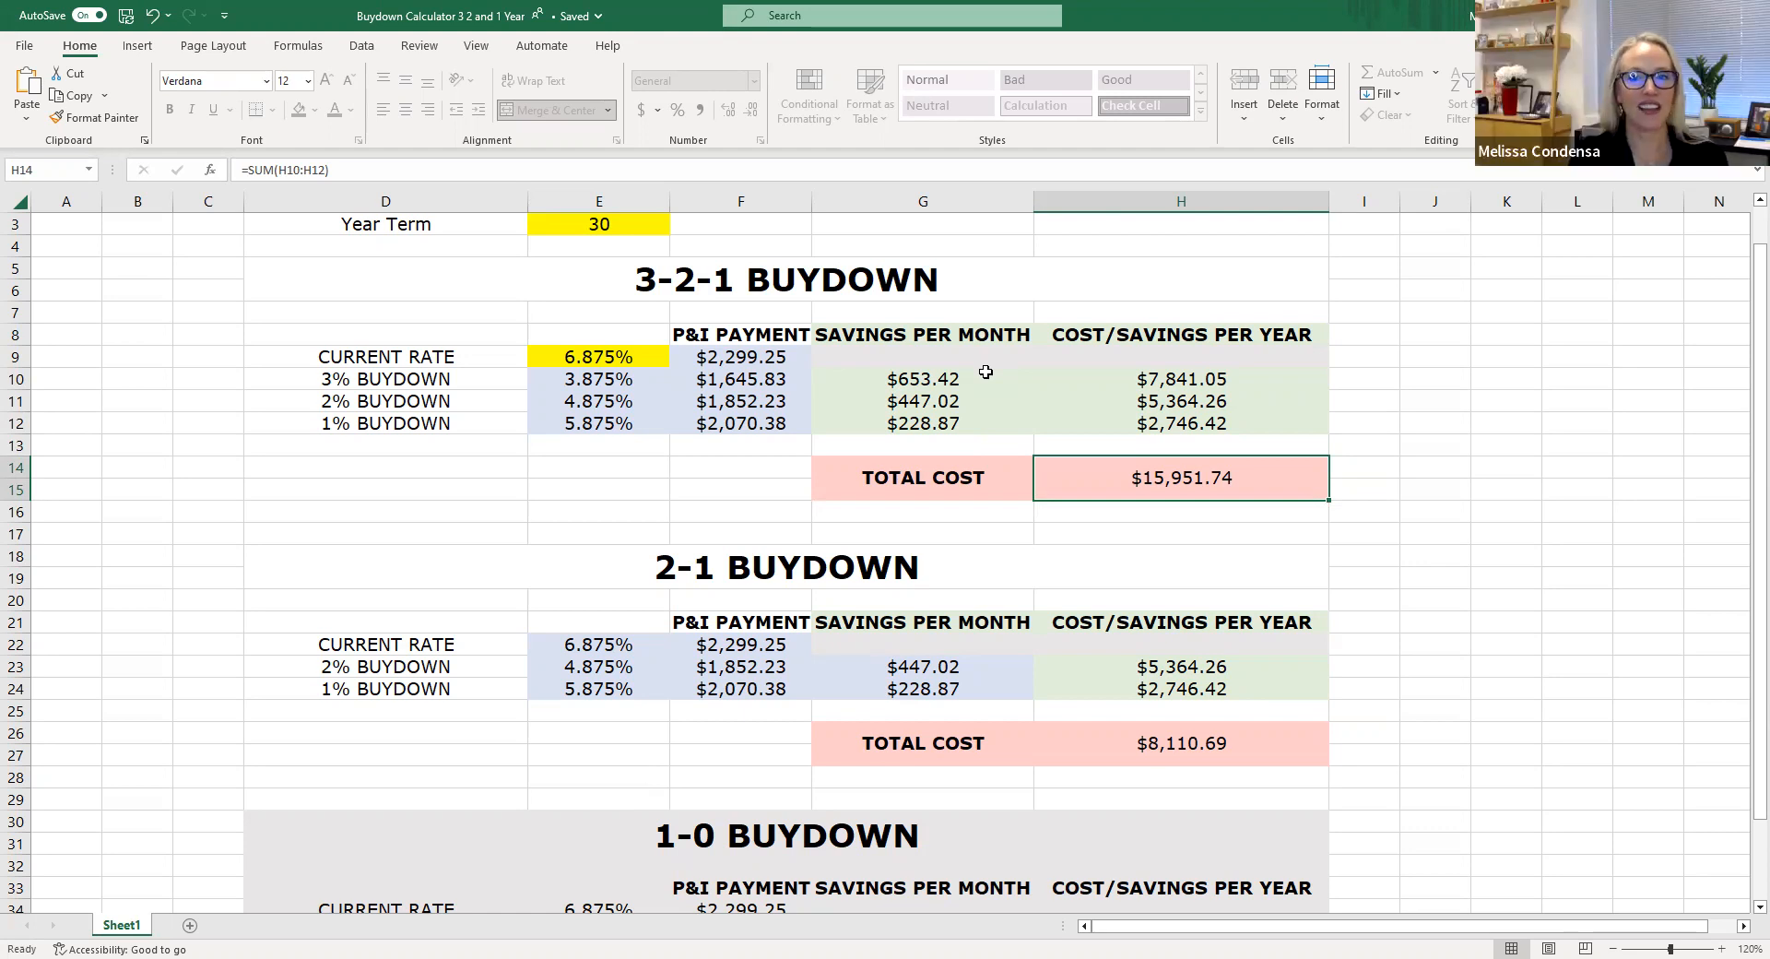
pyautogui.click(1180, 444)
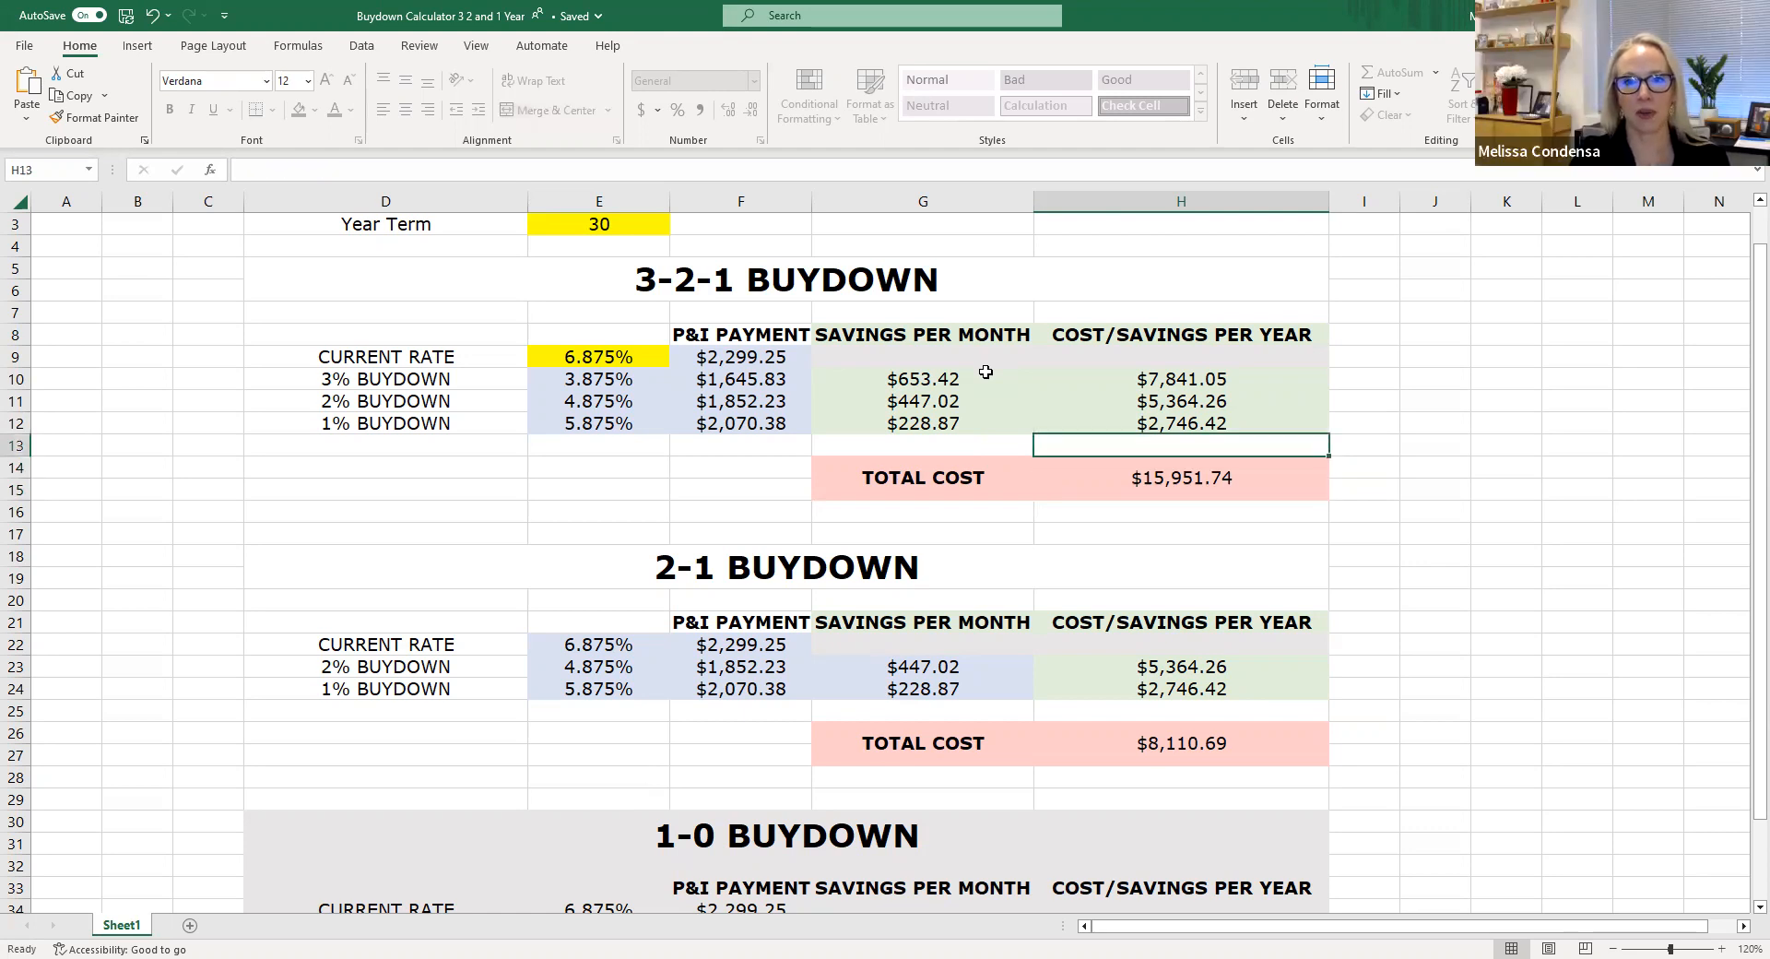
pyautogui.click(1180, 423)
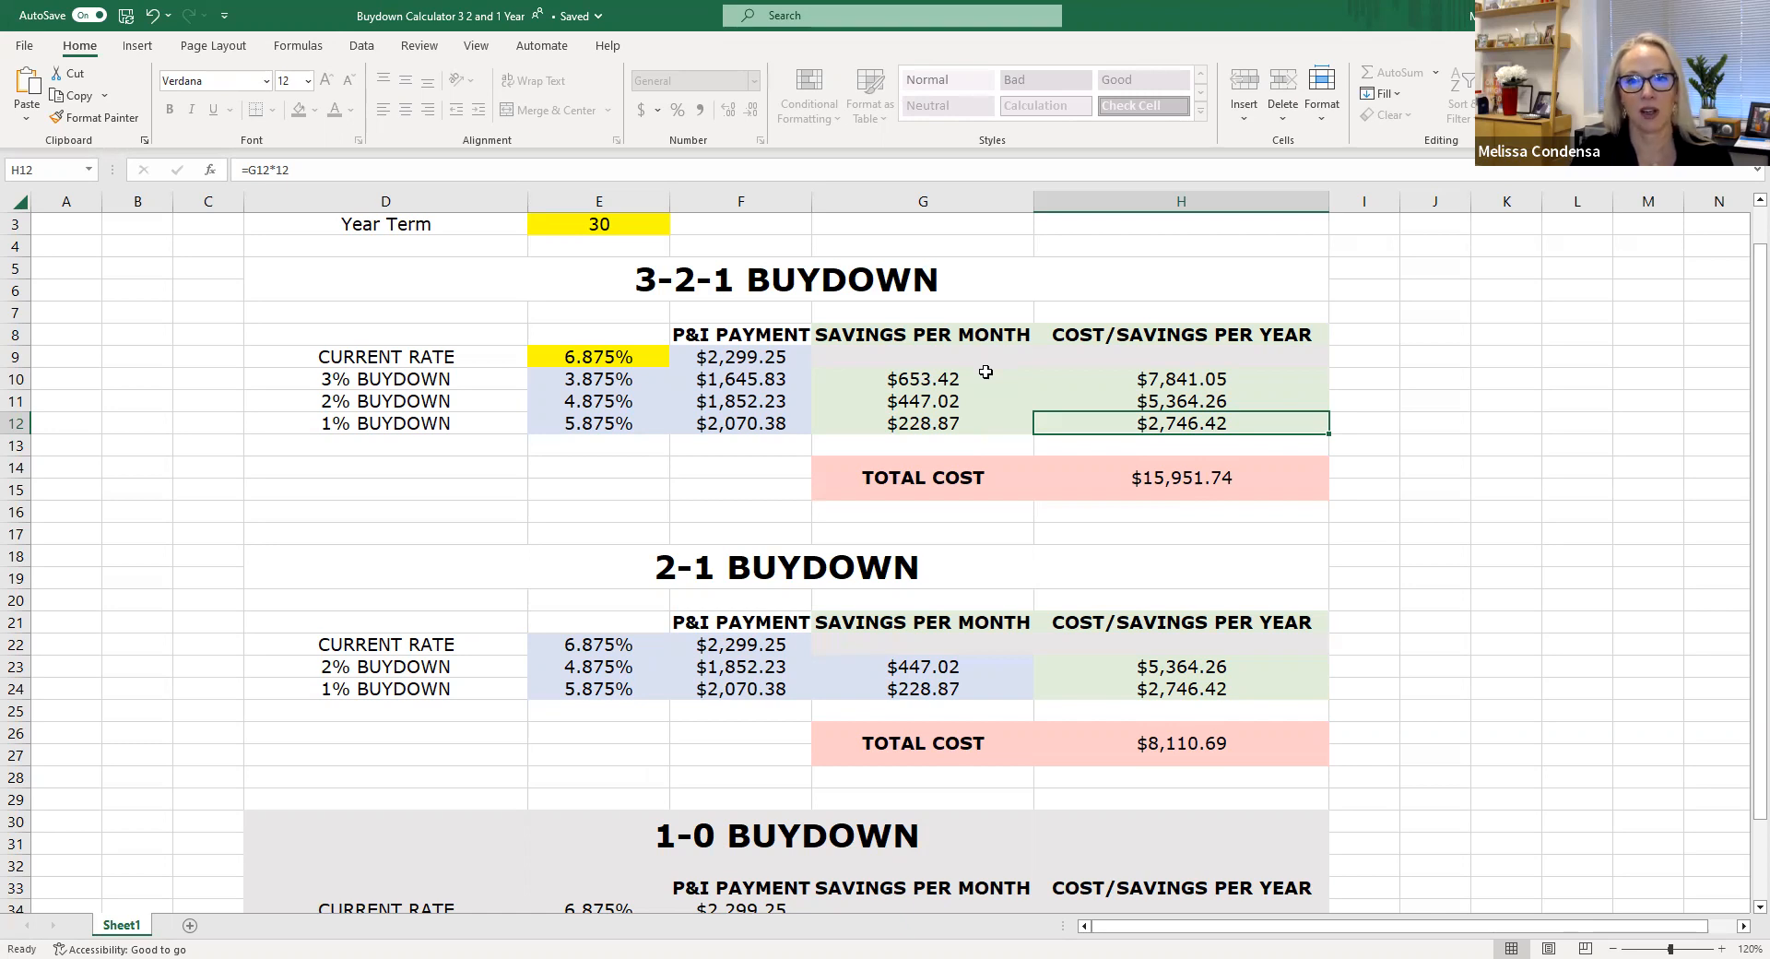
pyautogui.click(1180, 400)
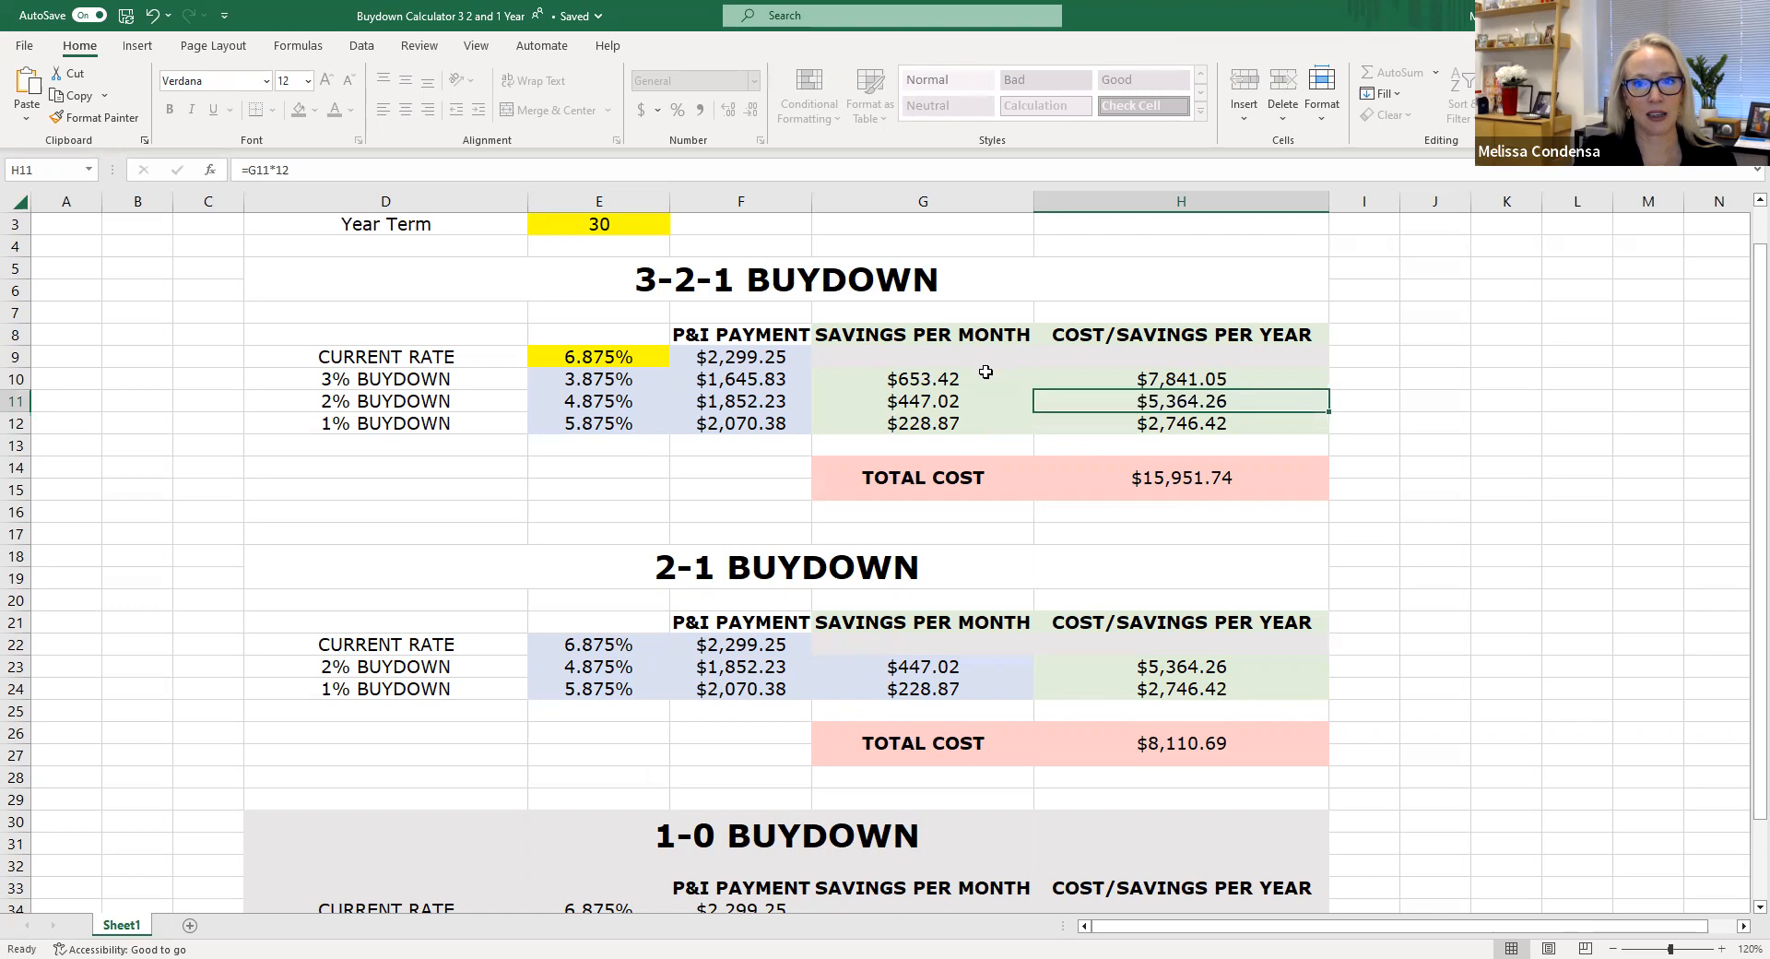
pyautogui.click(1180, 422)
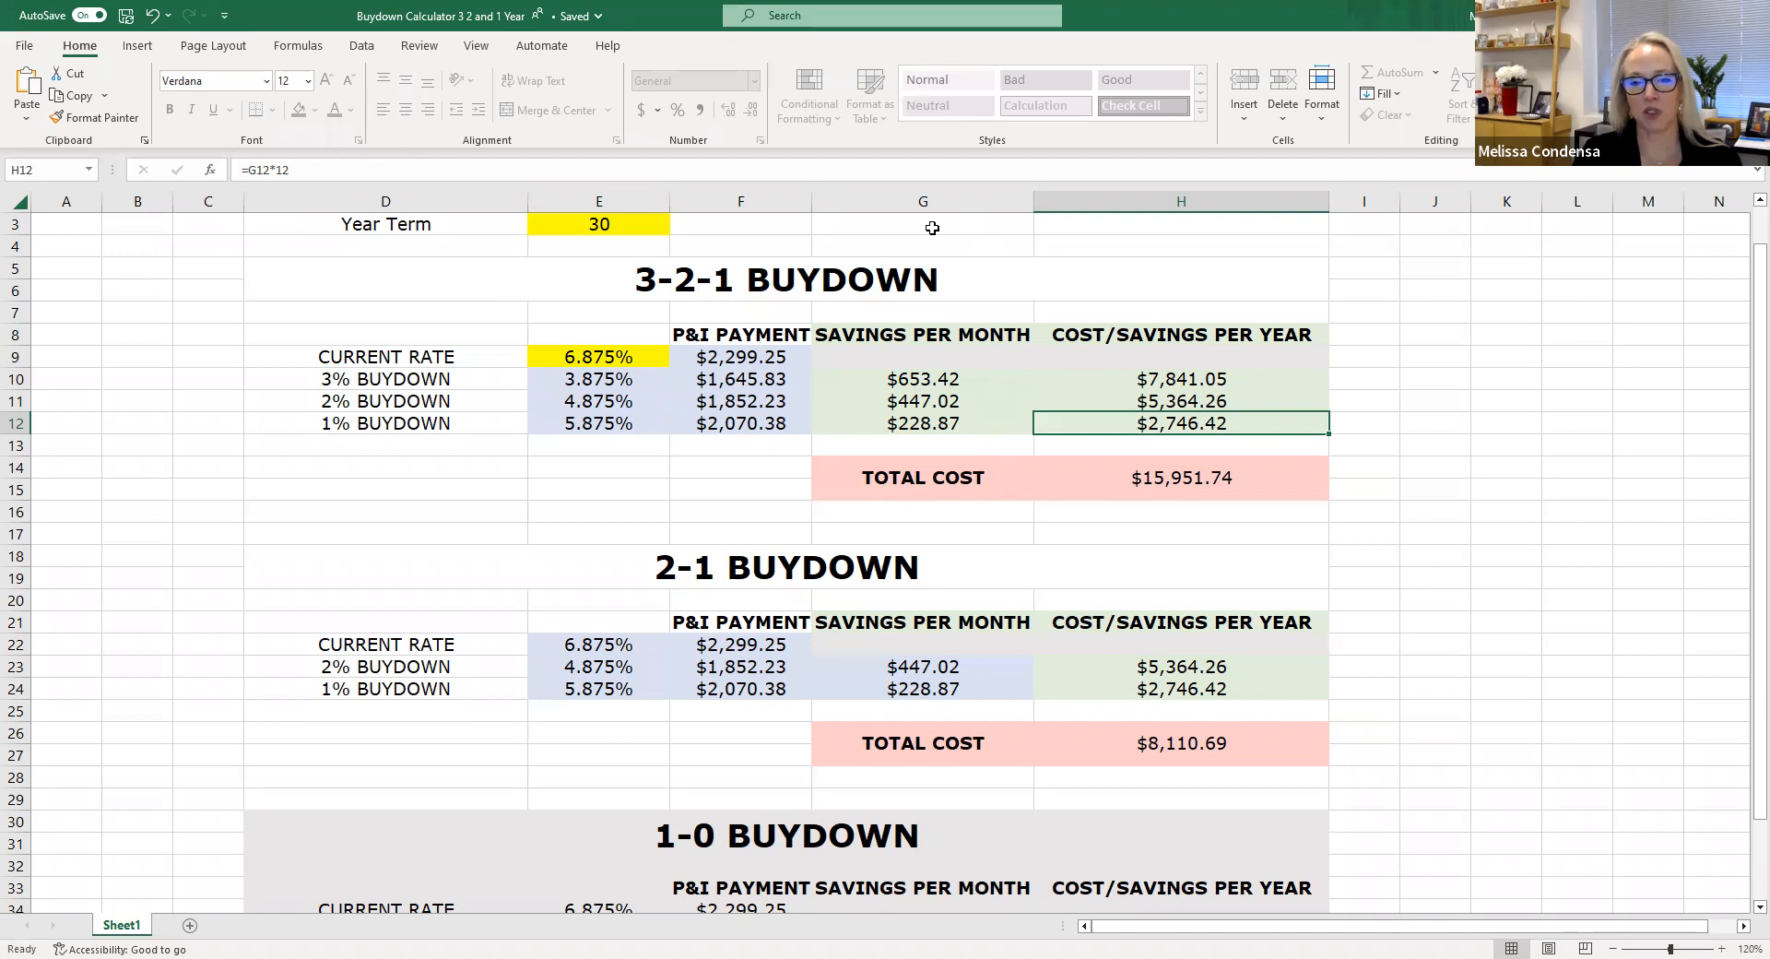
pyautogui.click(1180, 743)
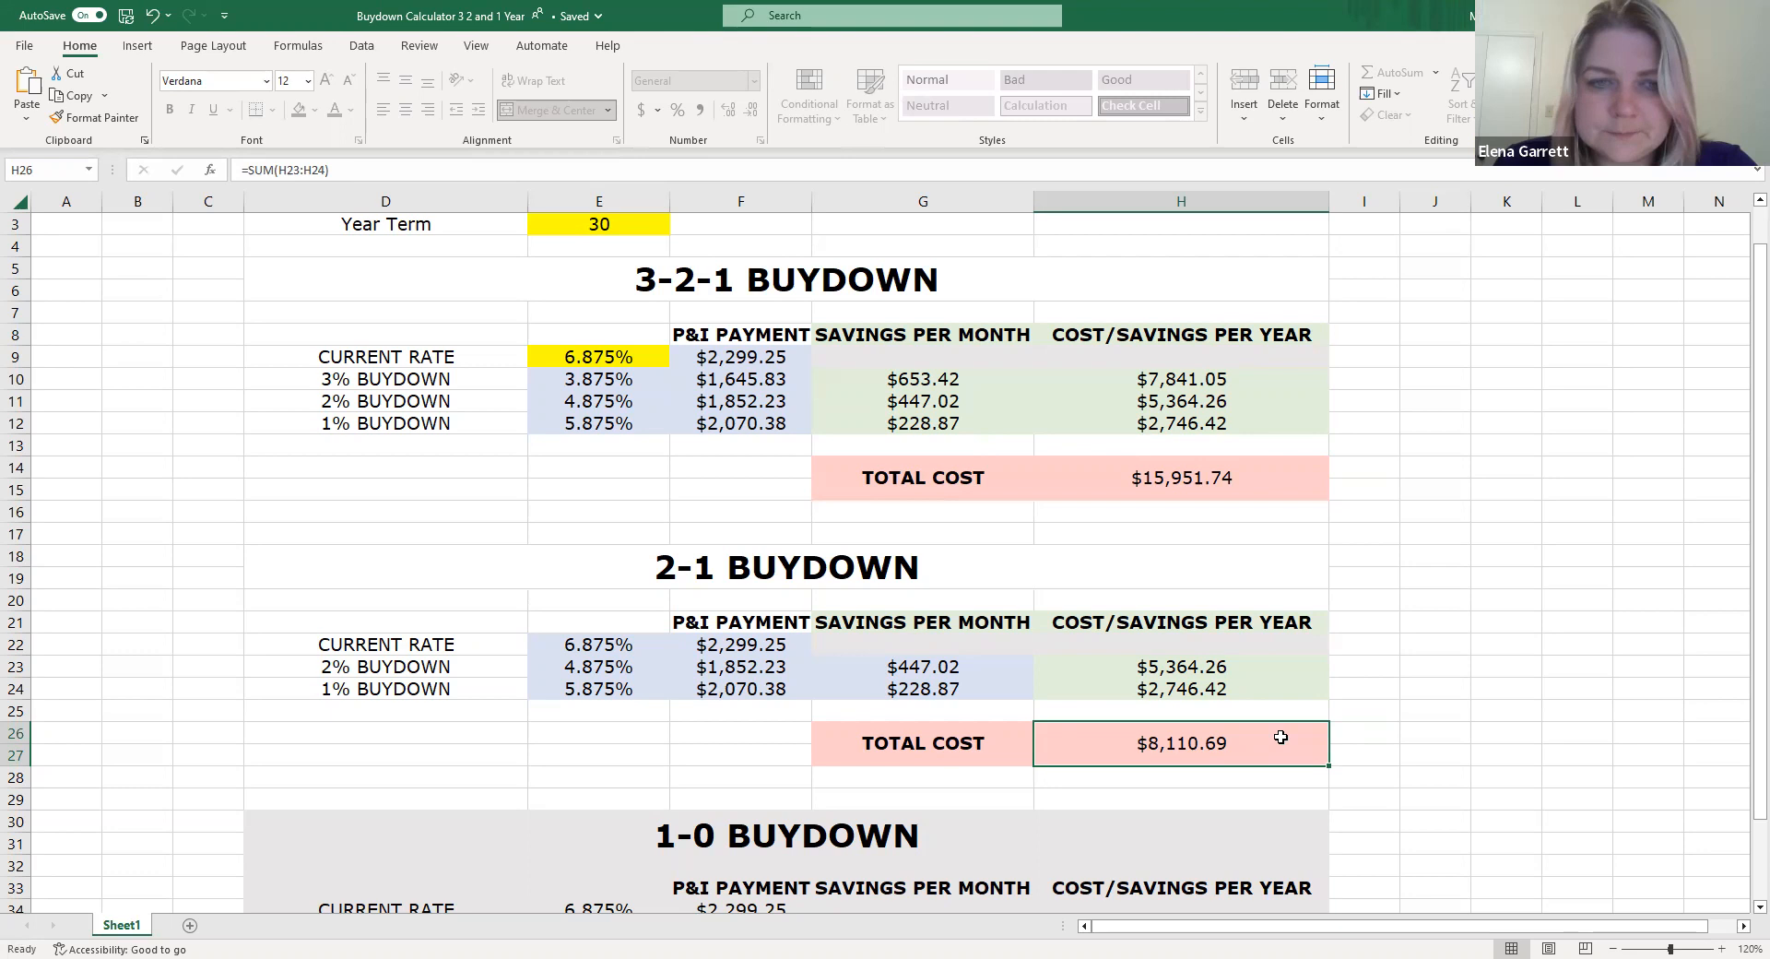
pyautogui.moveTo(928, 655)
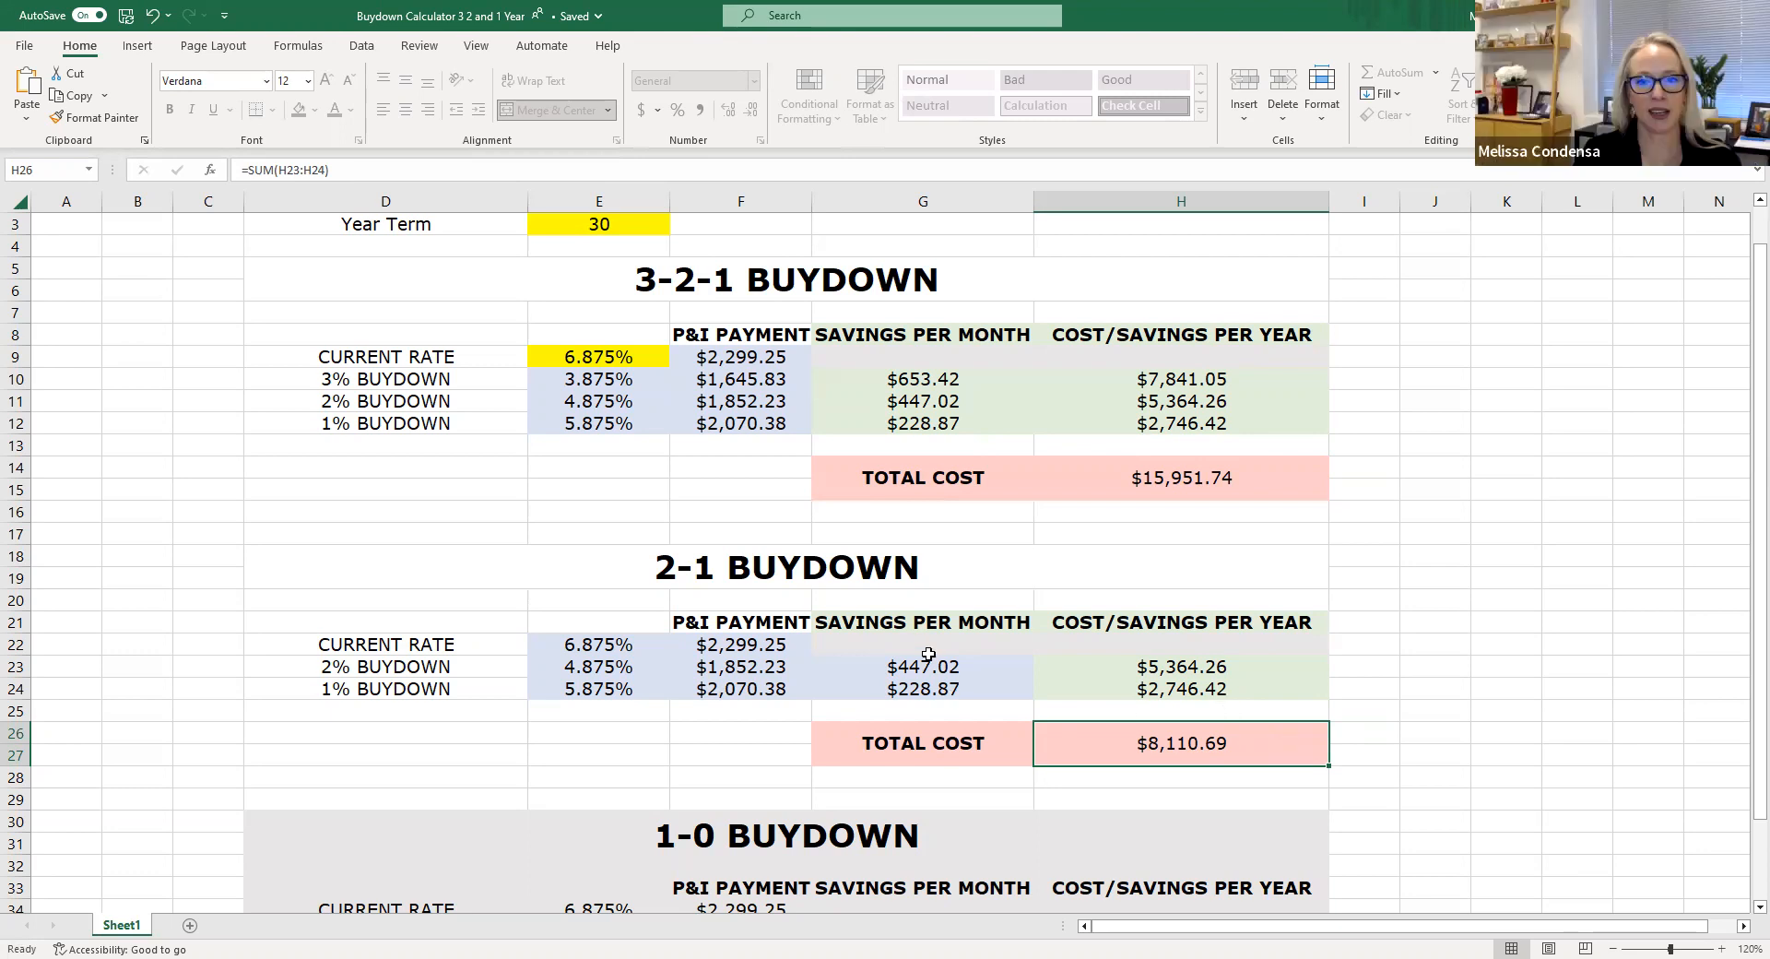
pyautogui.click(922, 666)
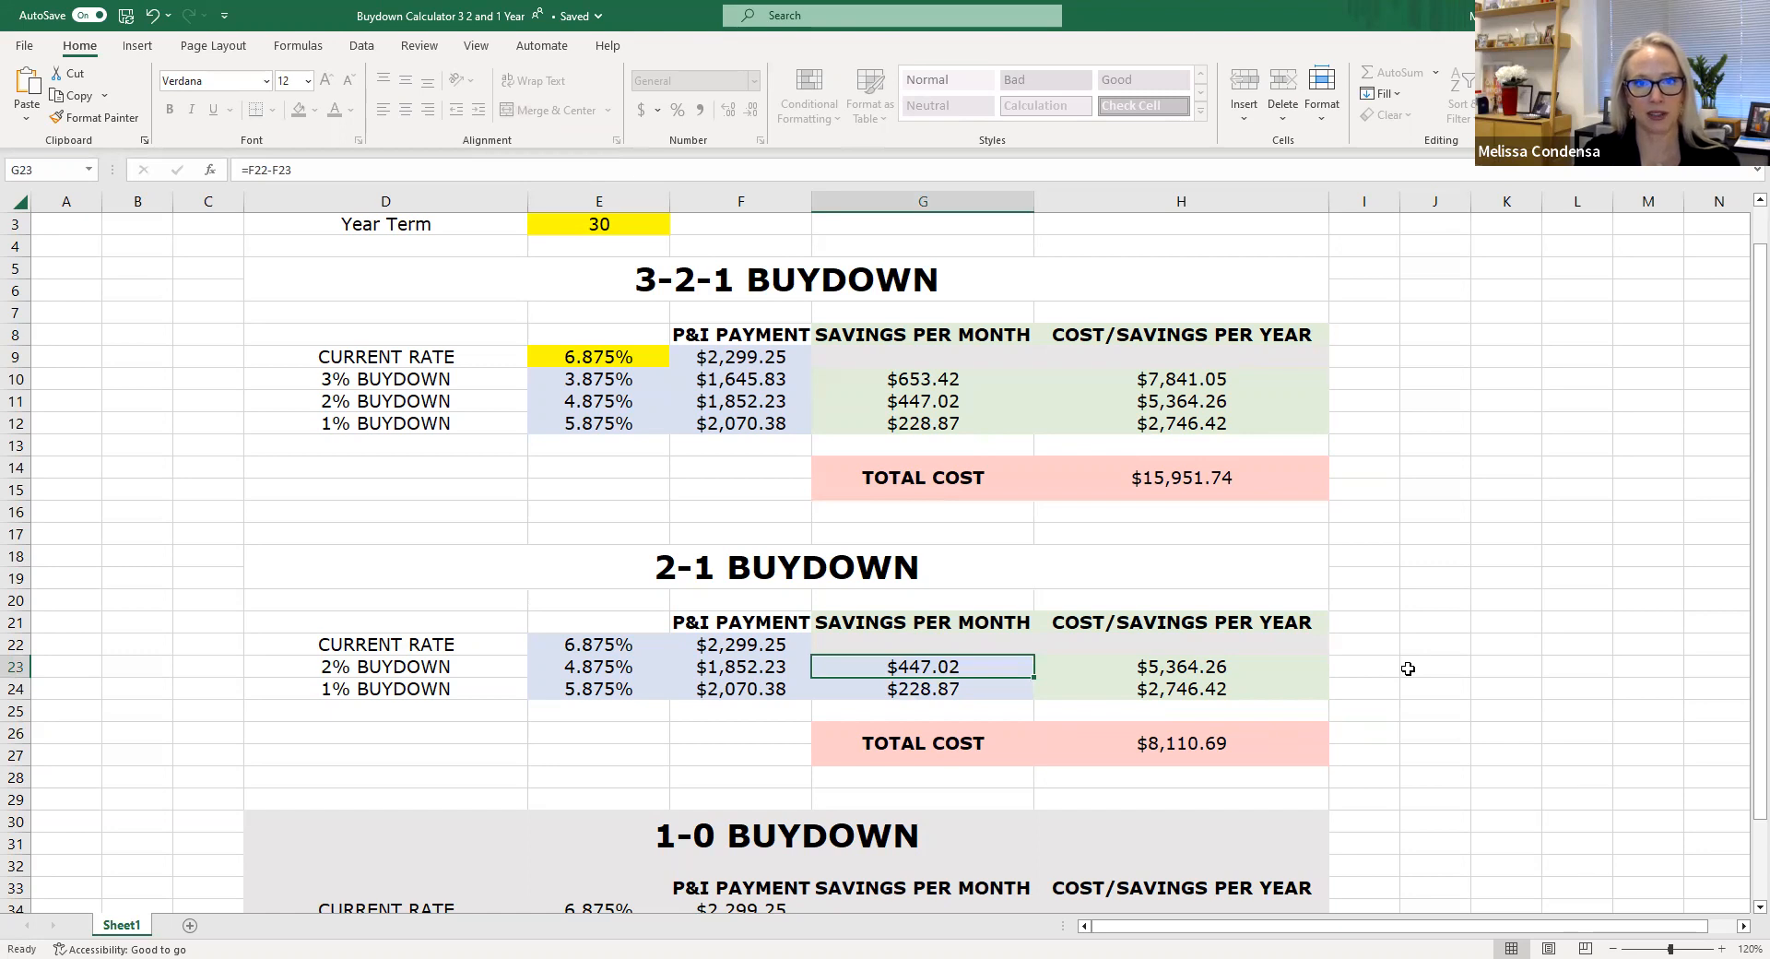
pyautogui.click(922, 690)
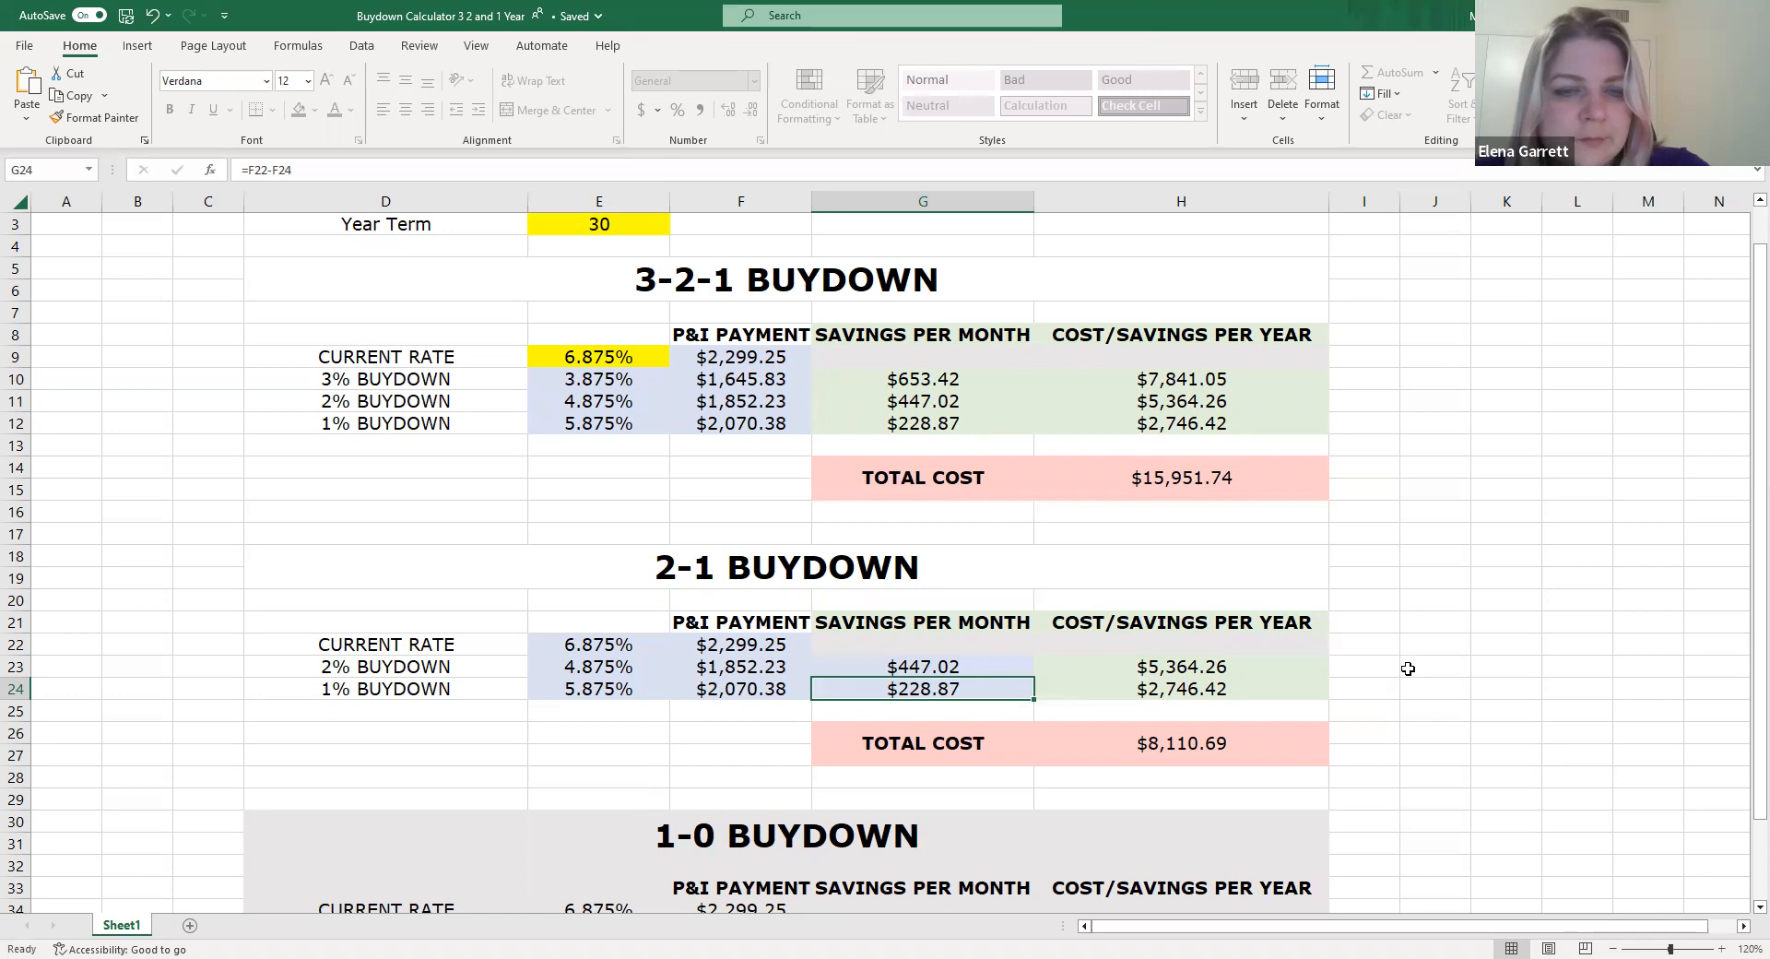
pyautogui.scroll(-3)
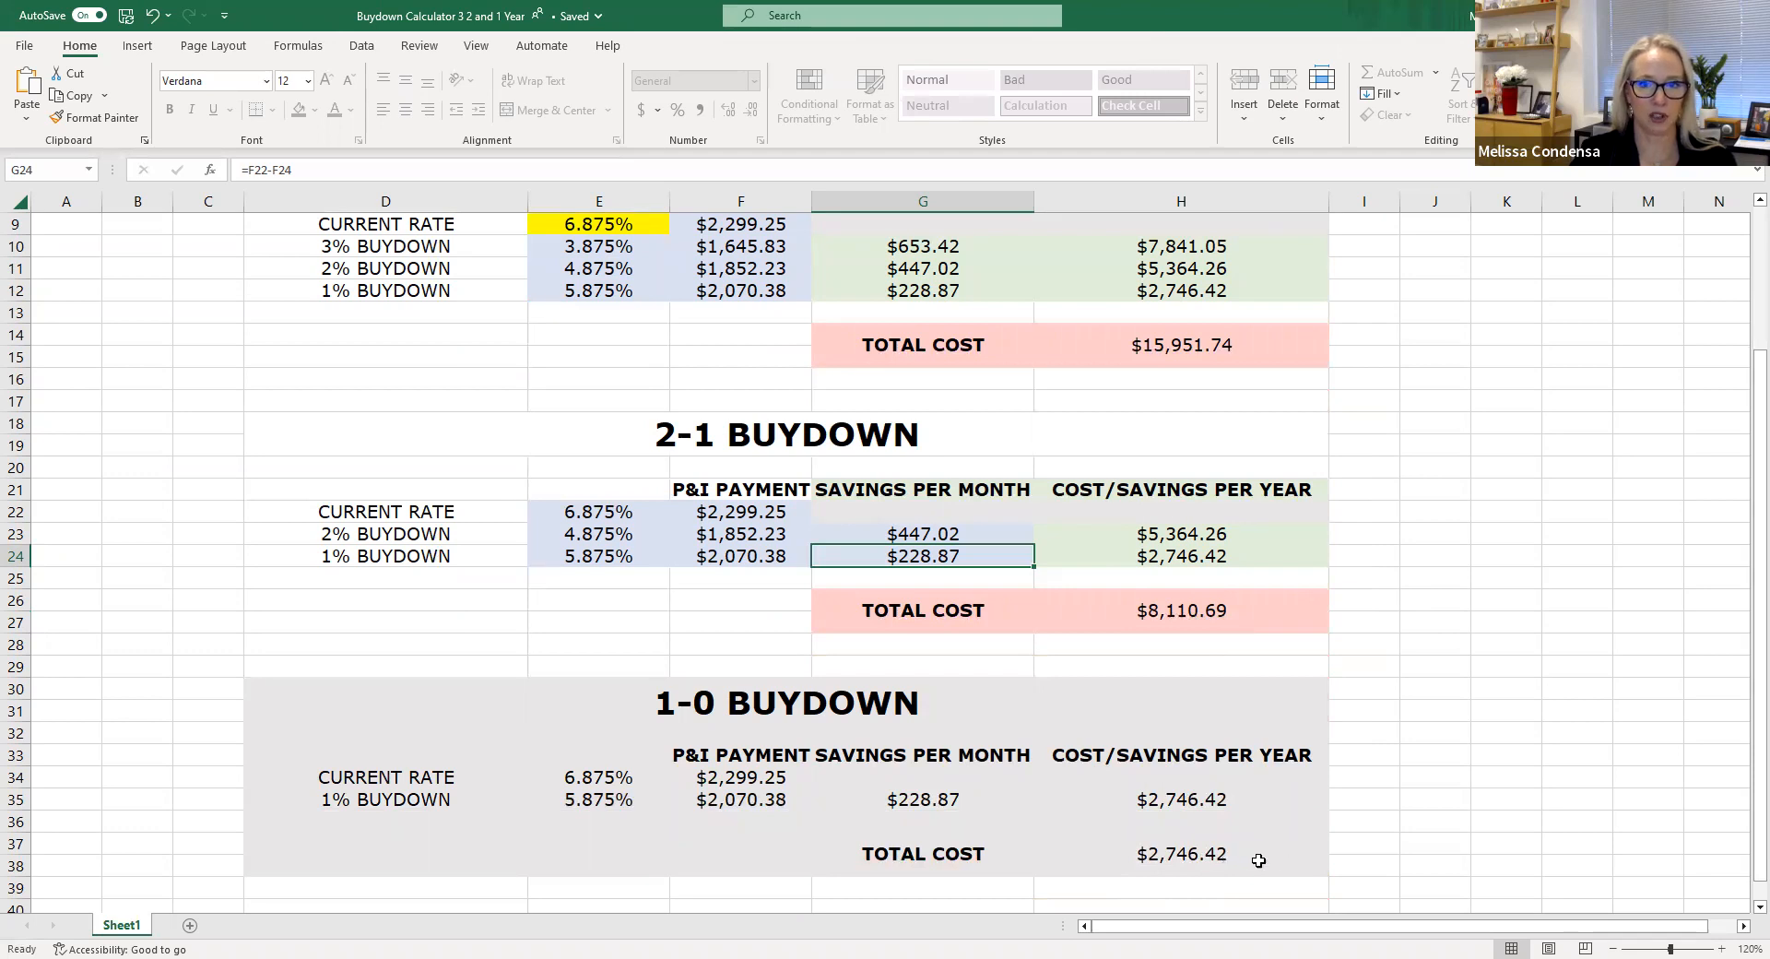
pyautogui.click(1180, 851)
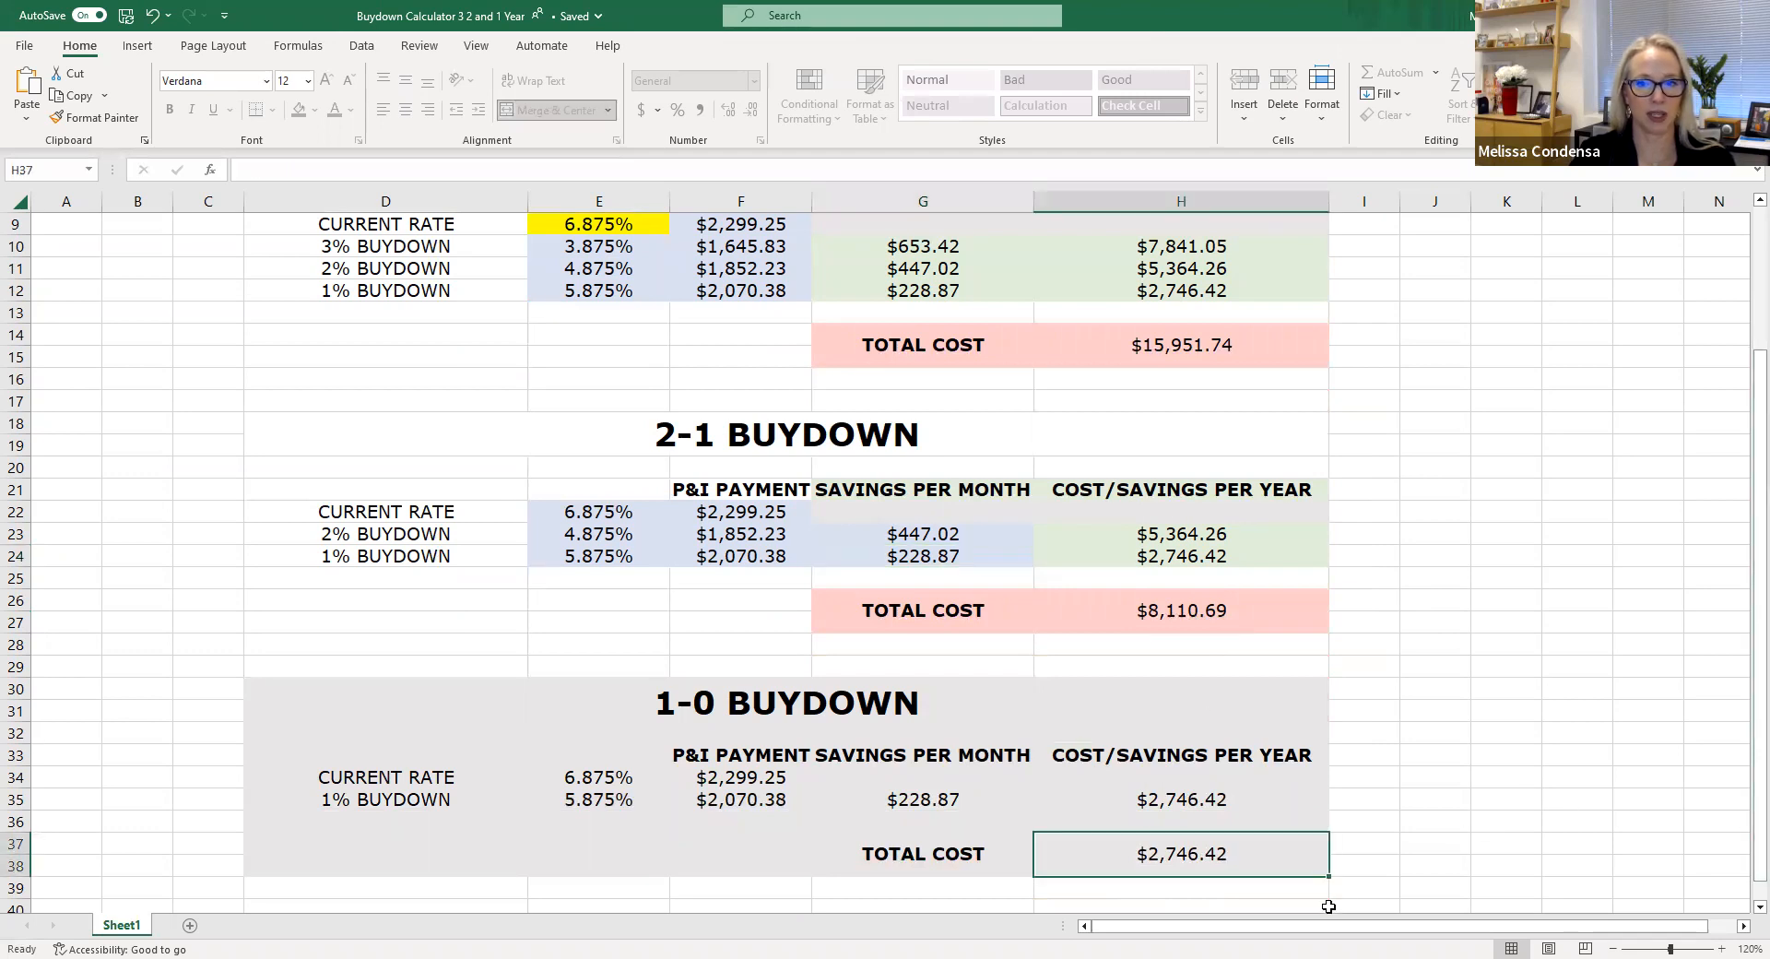
pyautogui.moveTo(918, 785)
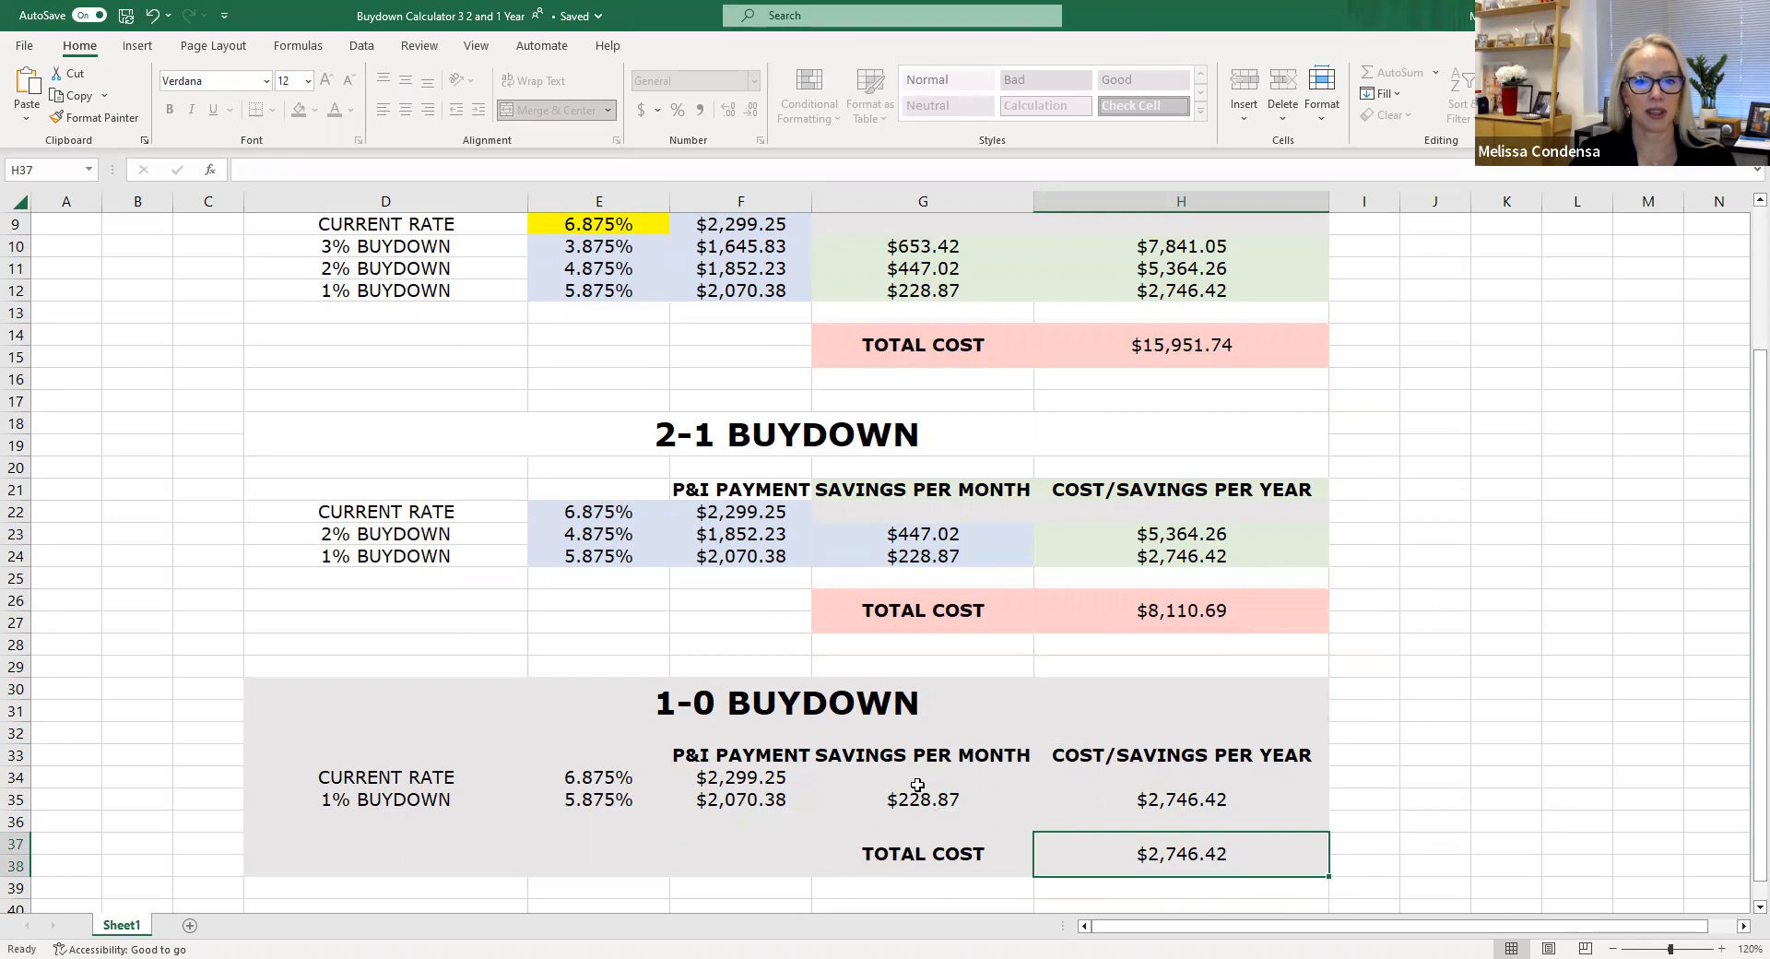
pyautogui.click(922, 799)
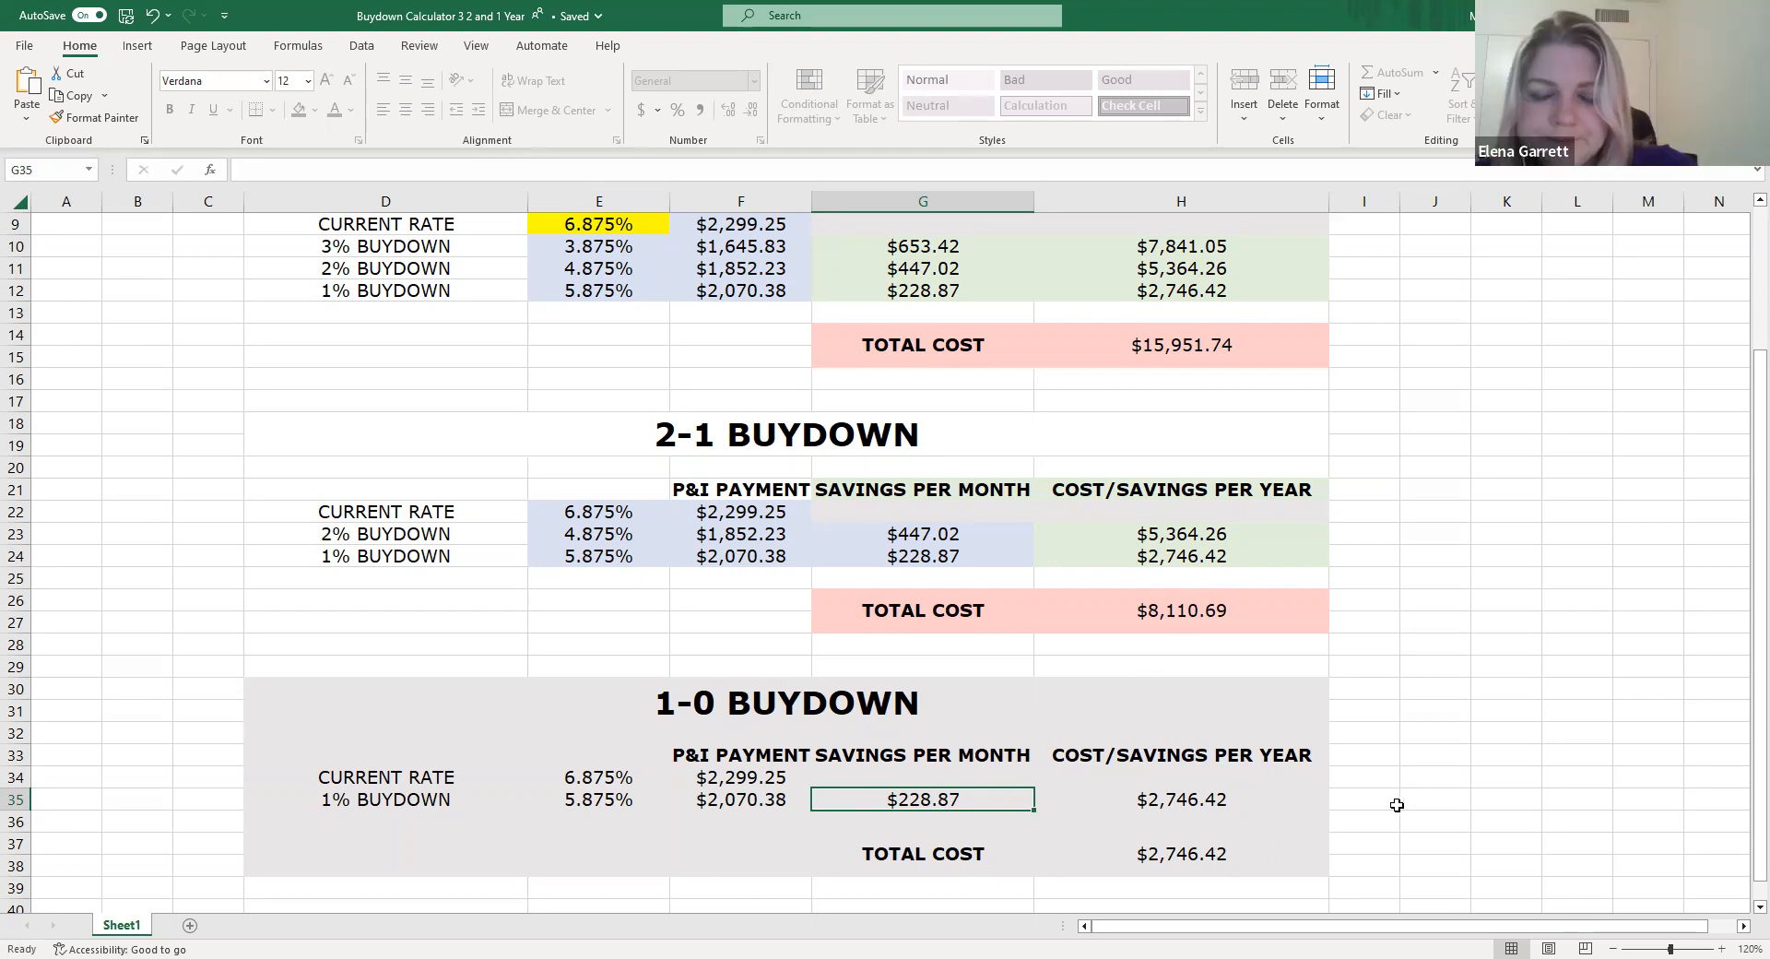
pyautogui.moveTo(1234, 817)
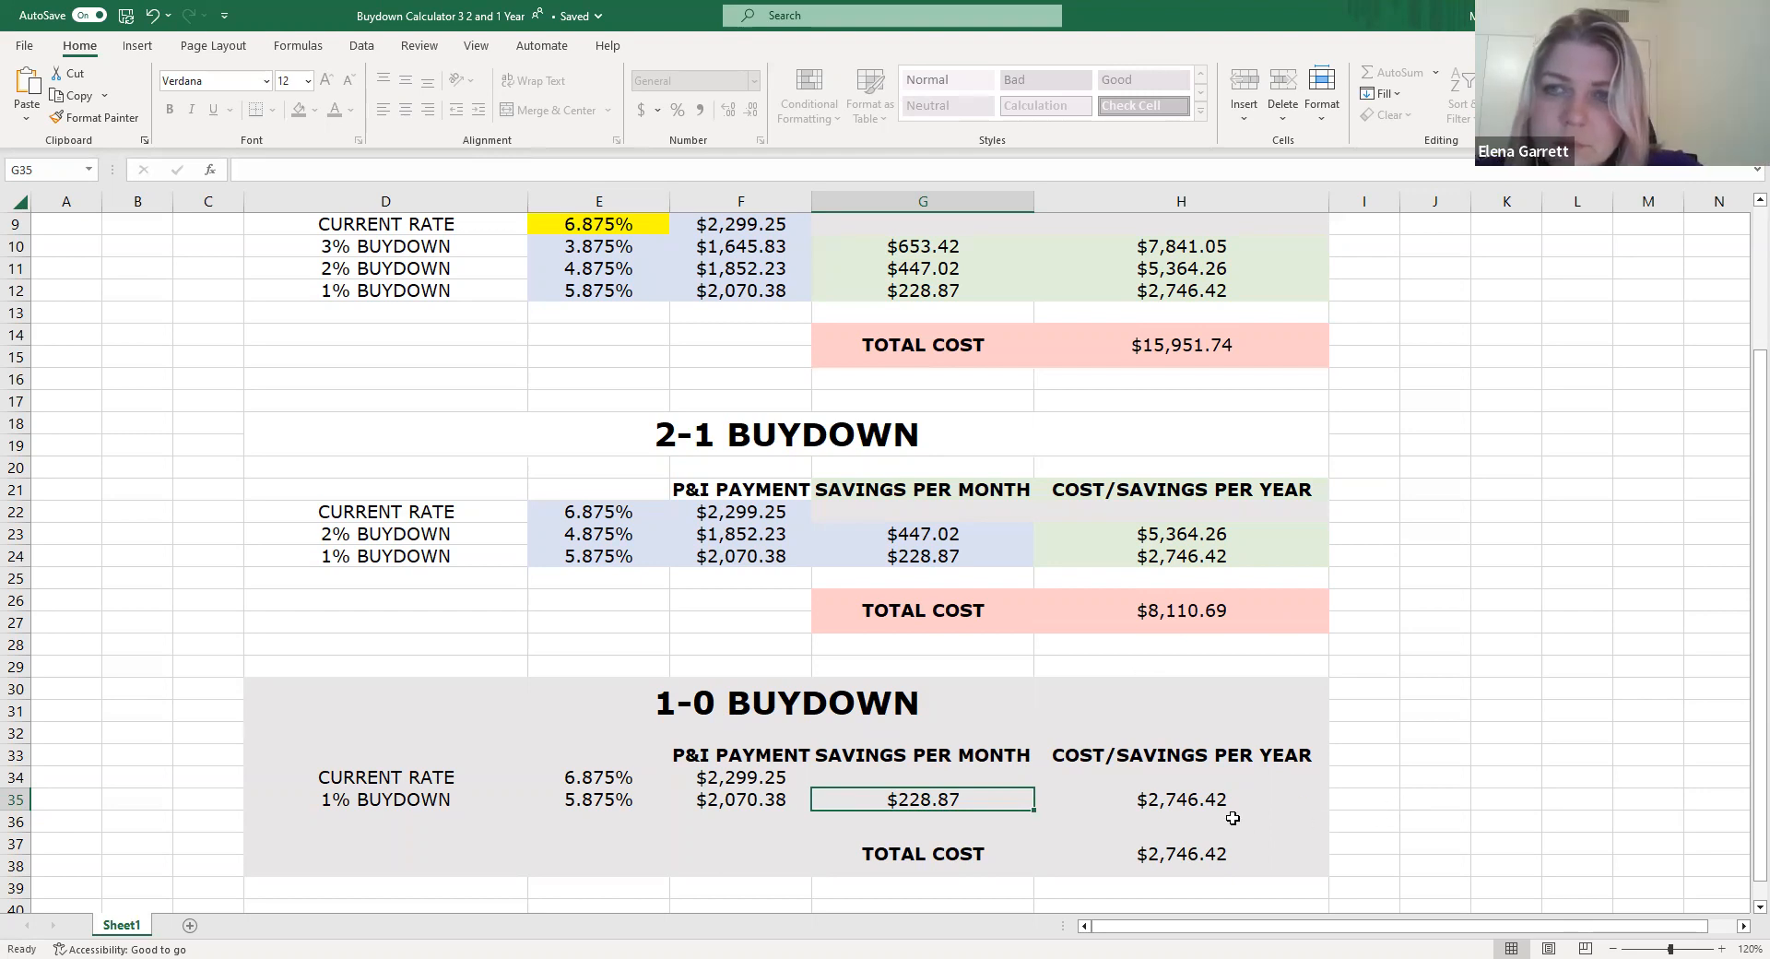
pyautogui.click(1180, 852)
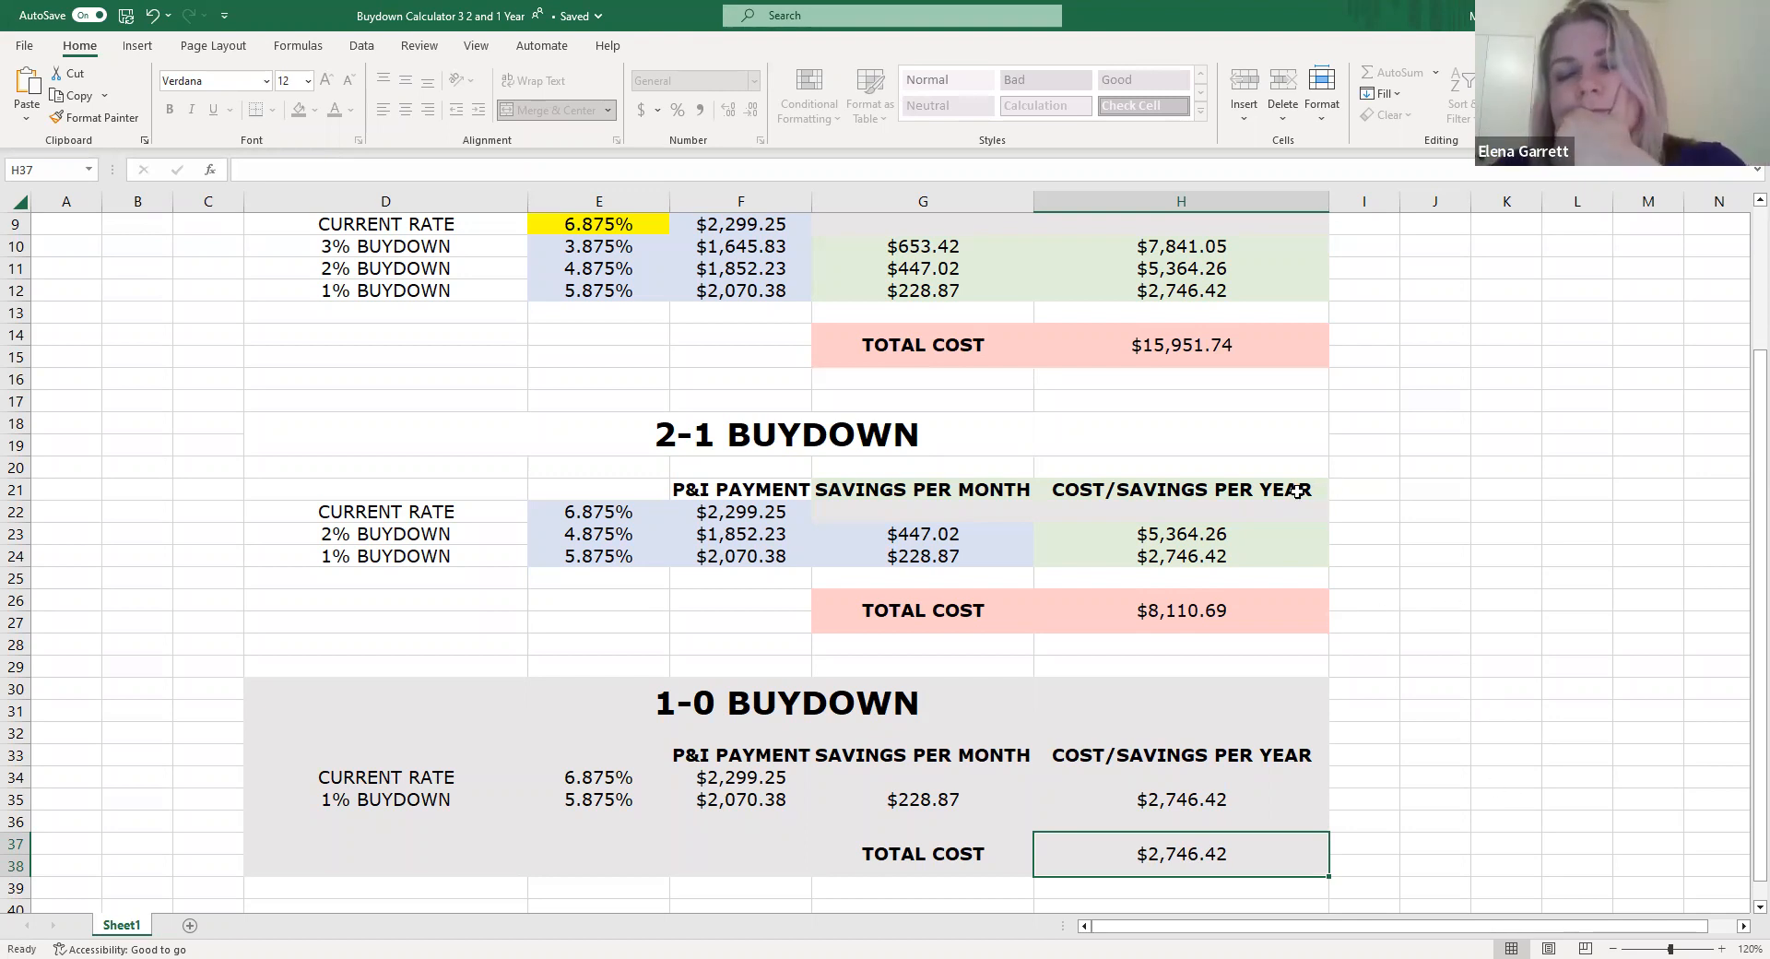
pyautogui.moveTo(1434, 494)
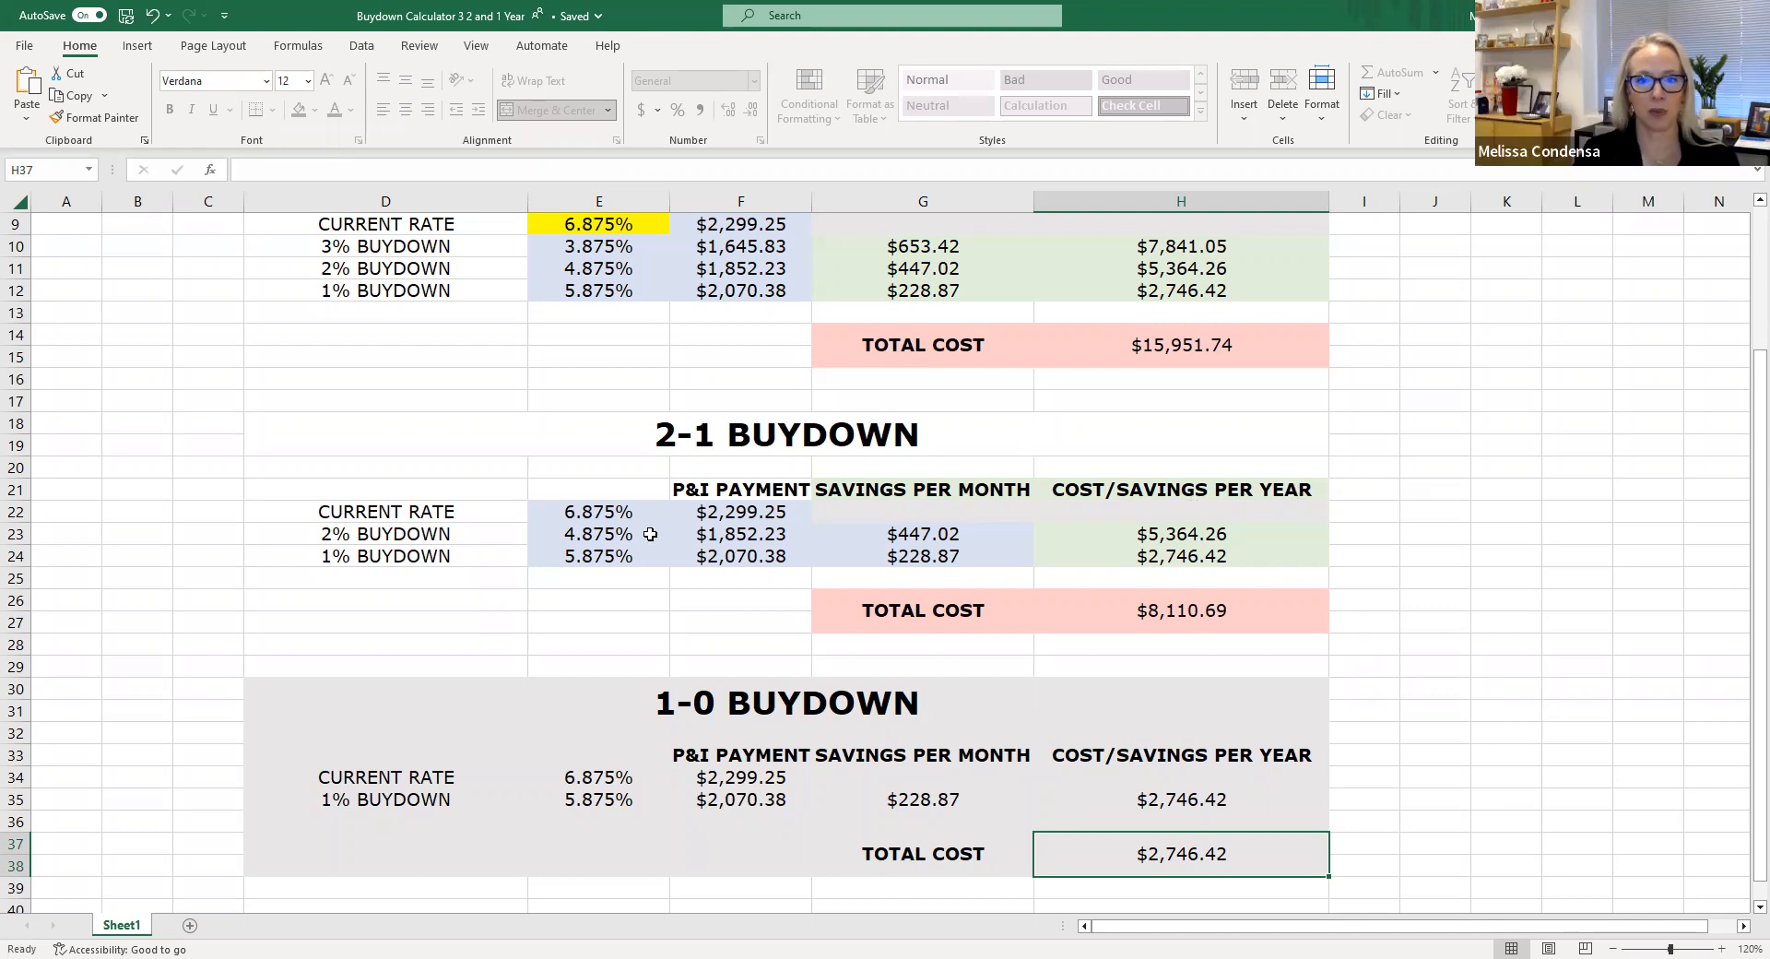
pyautogui.click(1180, 533)
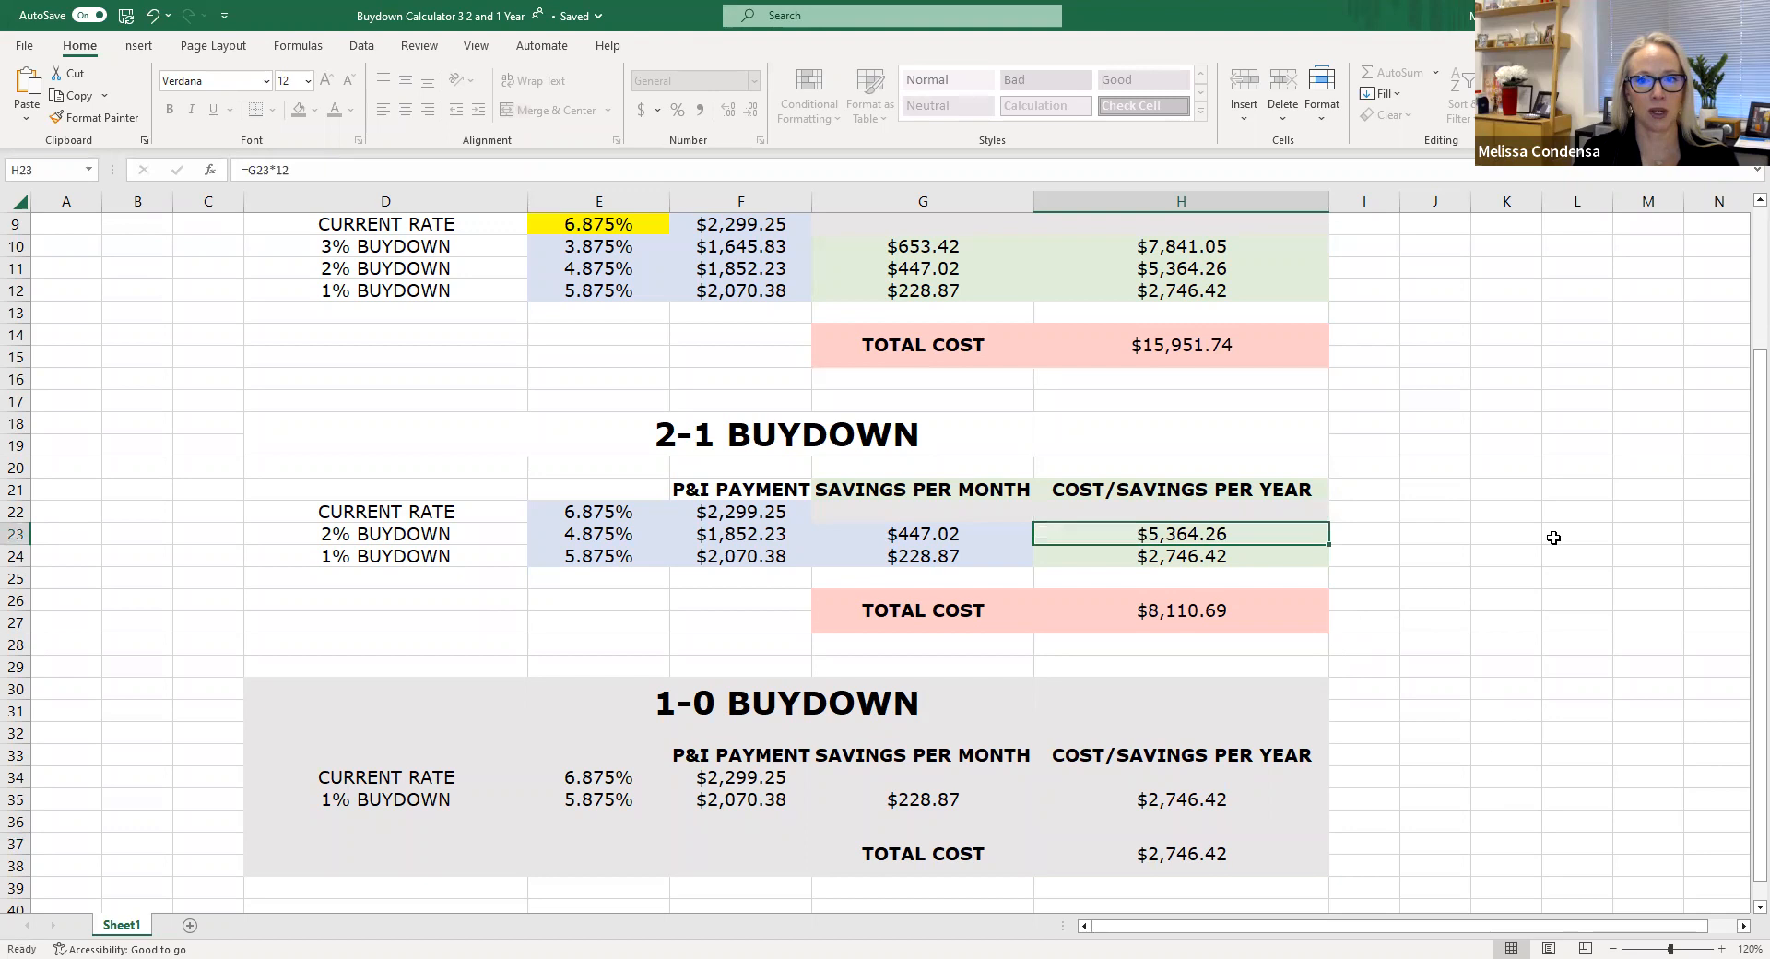
pyautogui.click(1180, 555)
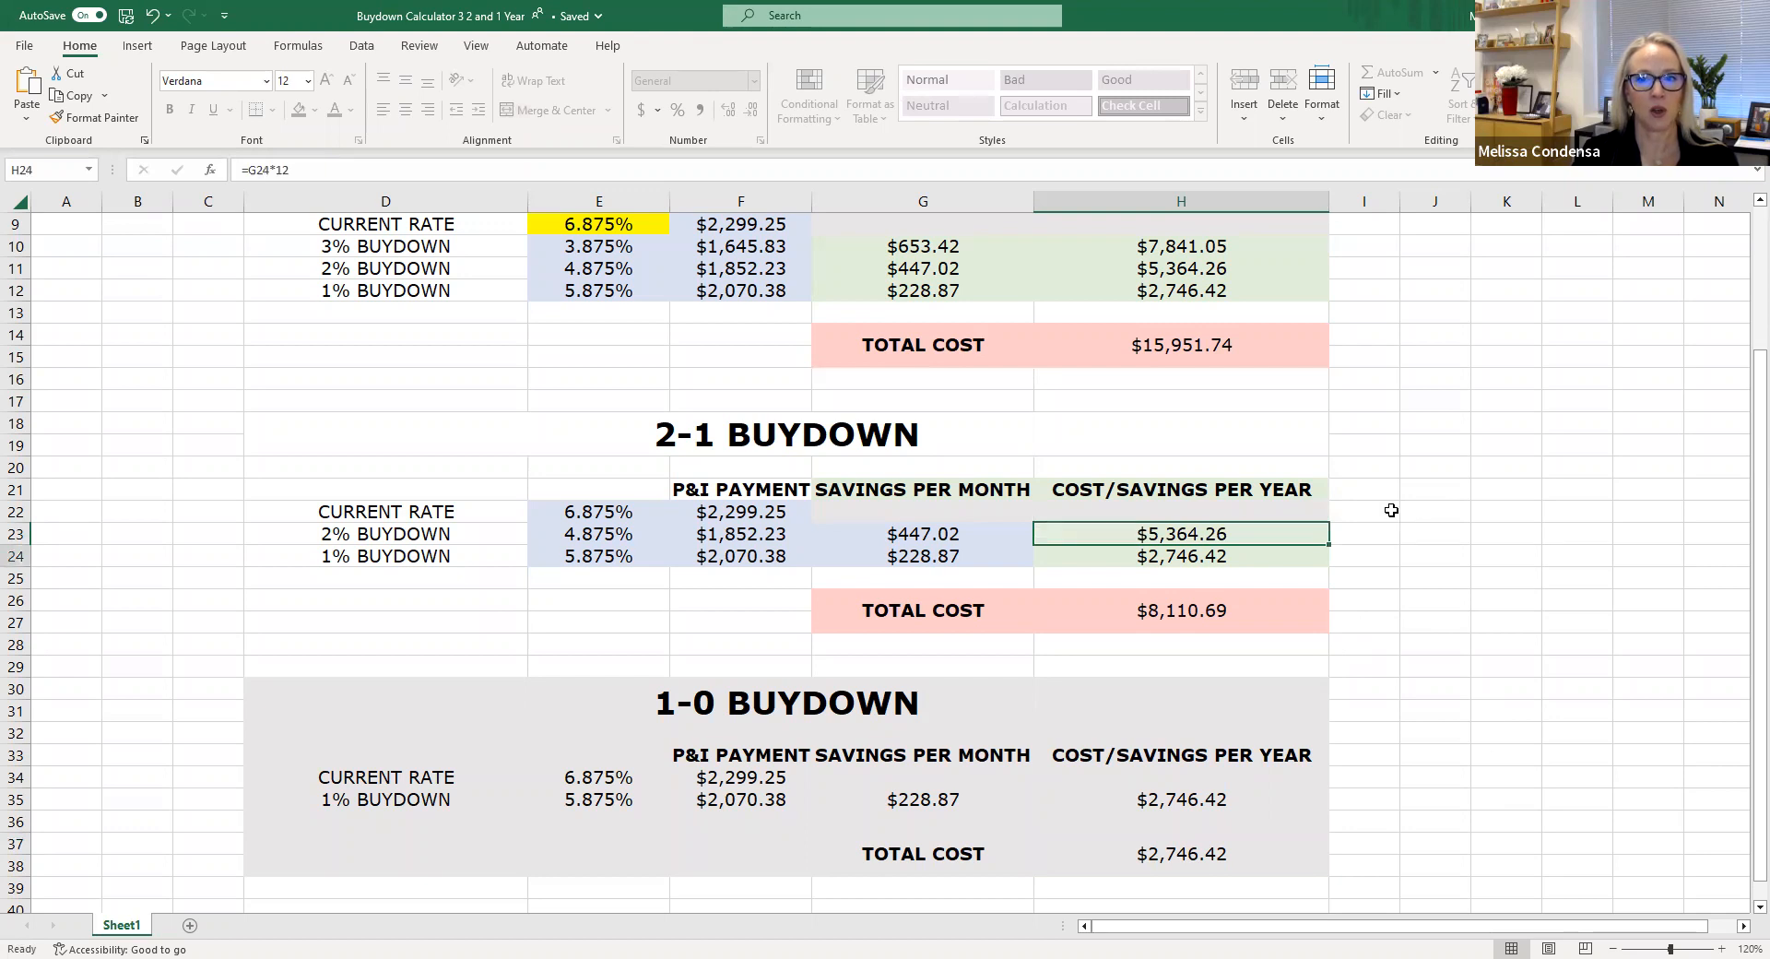
pyautogui.click(1180, 555)
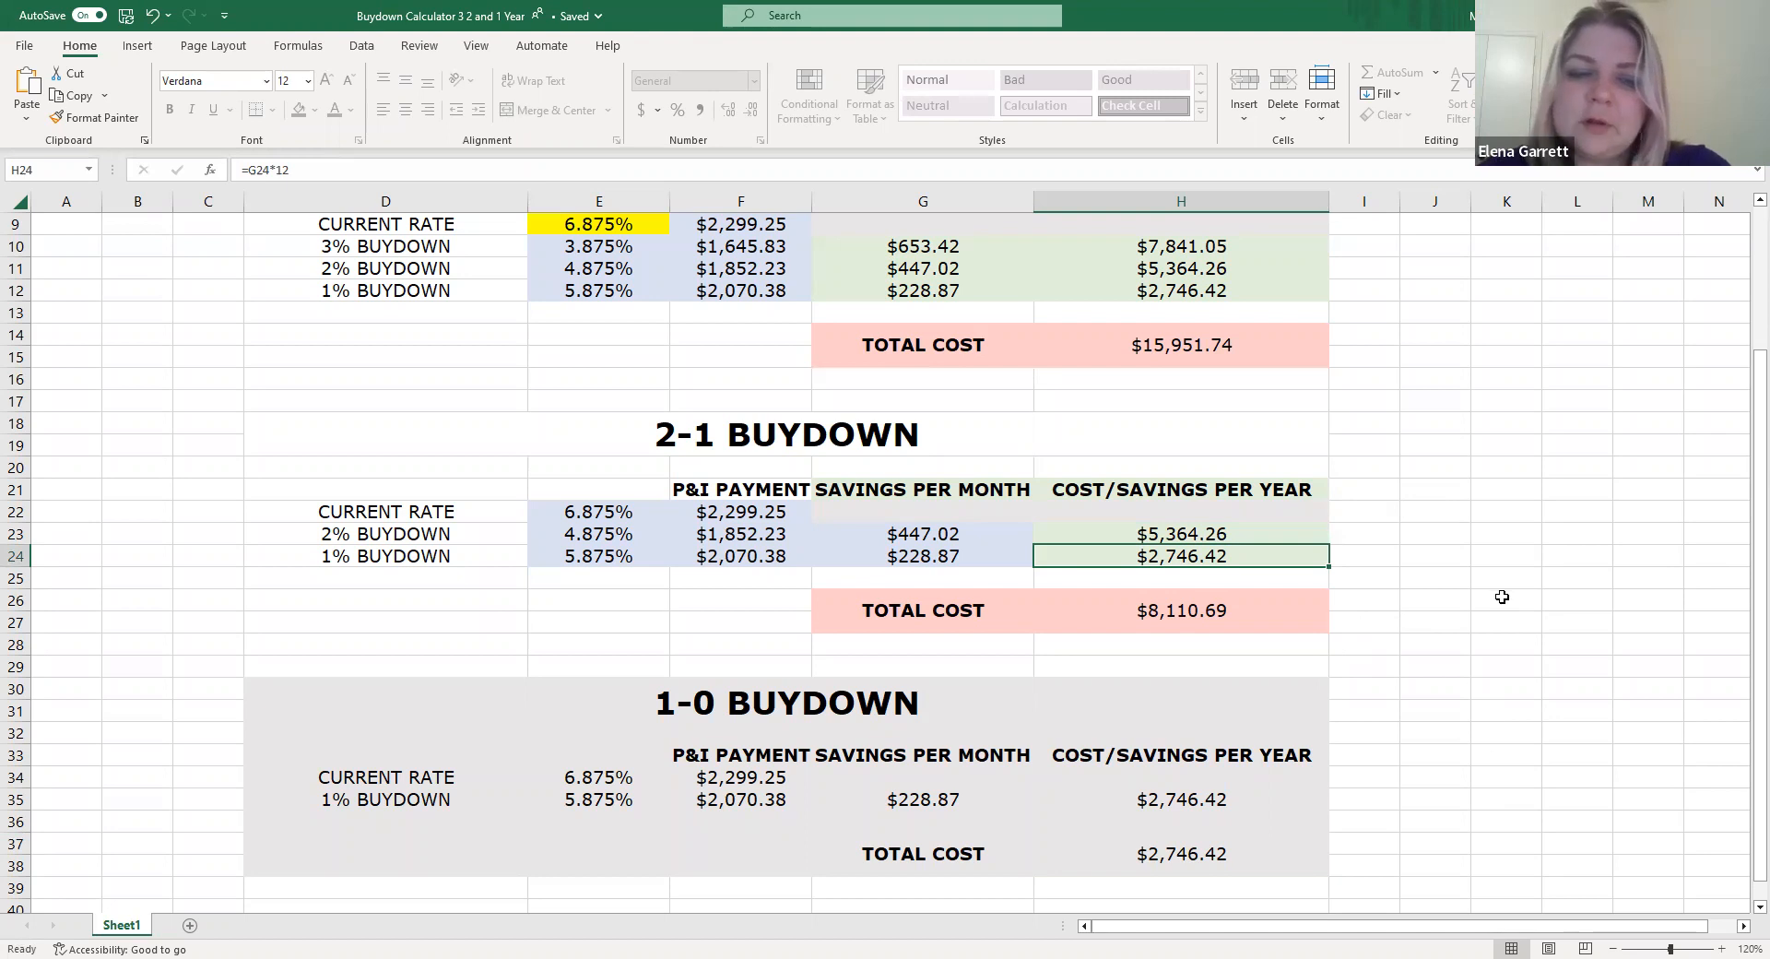
pyautogui.moveTo(1691, 599)
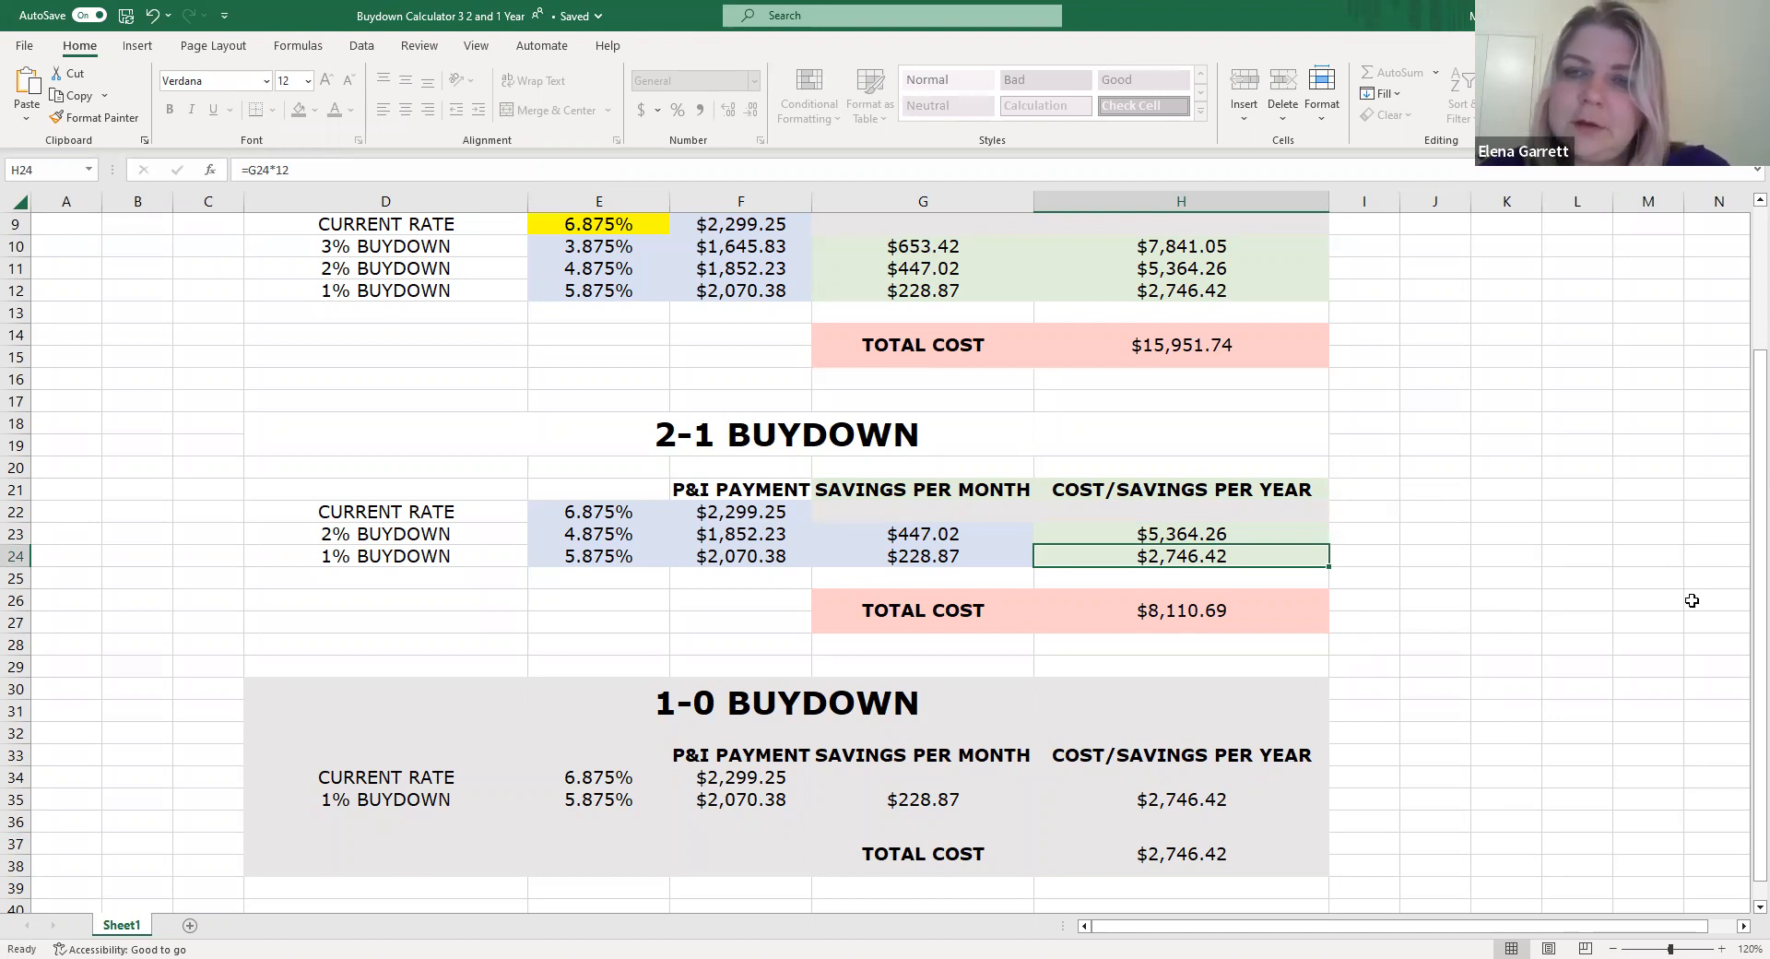